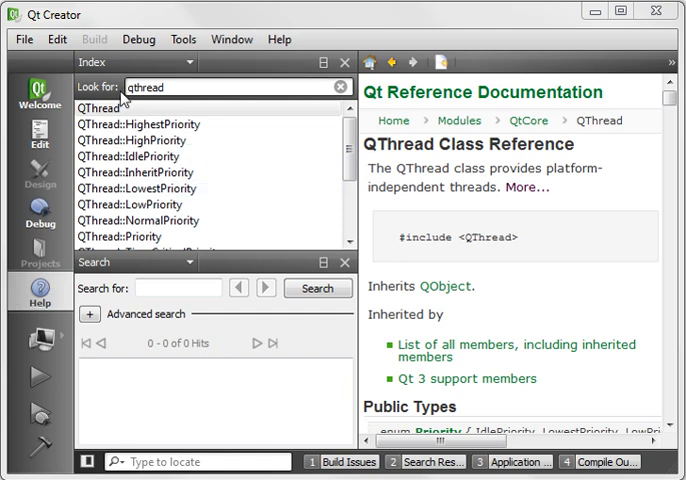
mouse_move(580, 140)
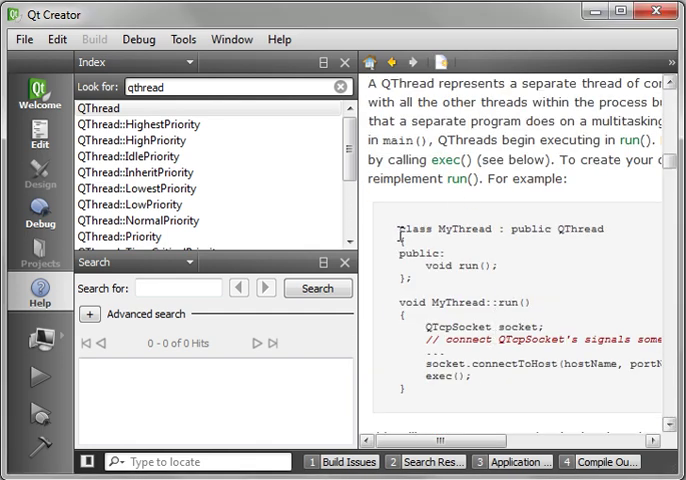
Look up QThread in the Help index and view its class reference description.
double_click(580, 228)
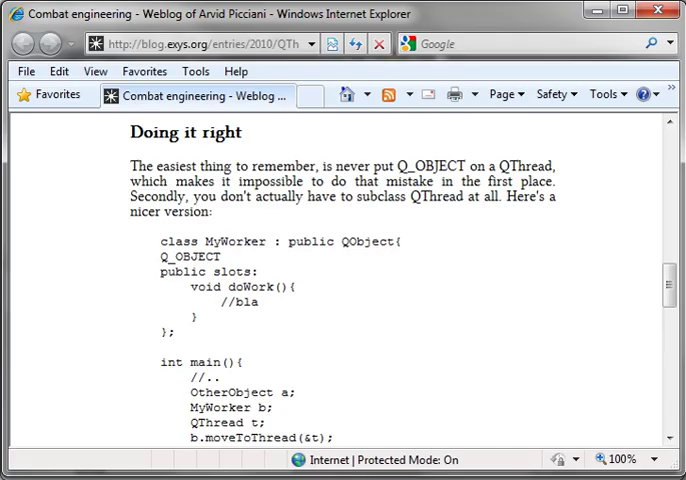
mouse_move(366, 274)
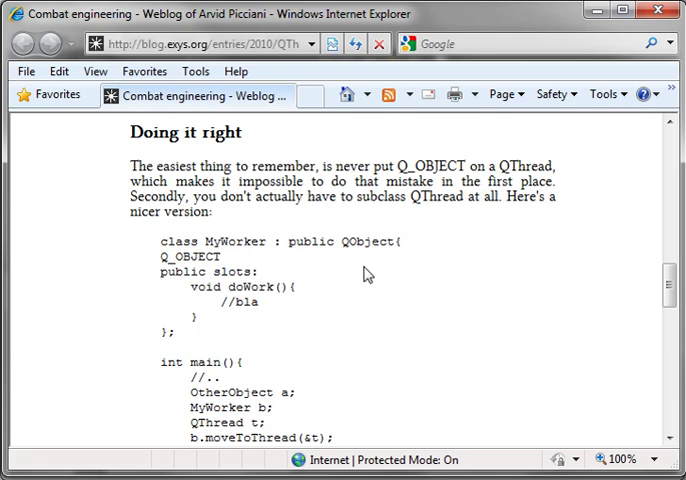
mouse_move(196, 72)
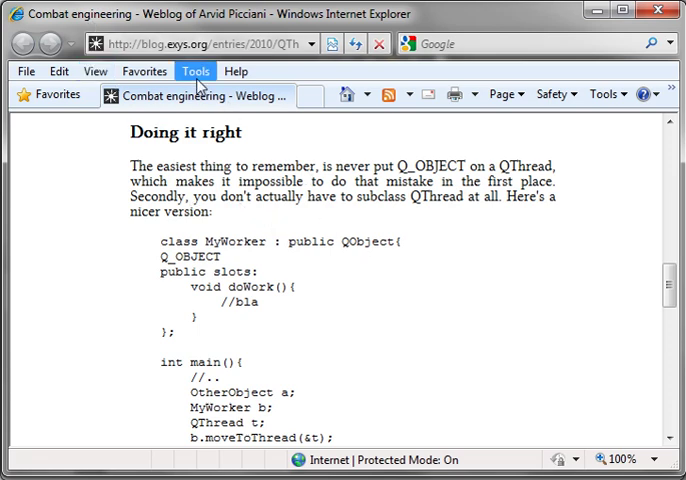
mouse_move(140, 42)
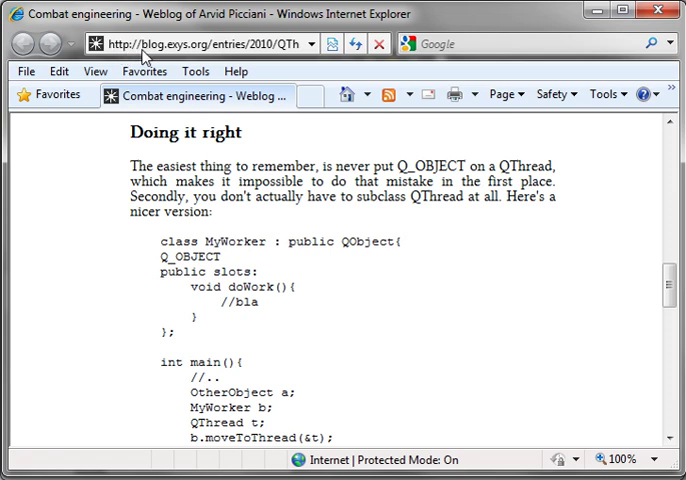
mouse_move(176, 44)
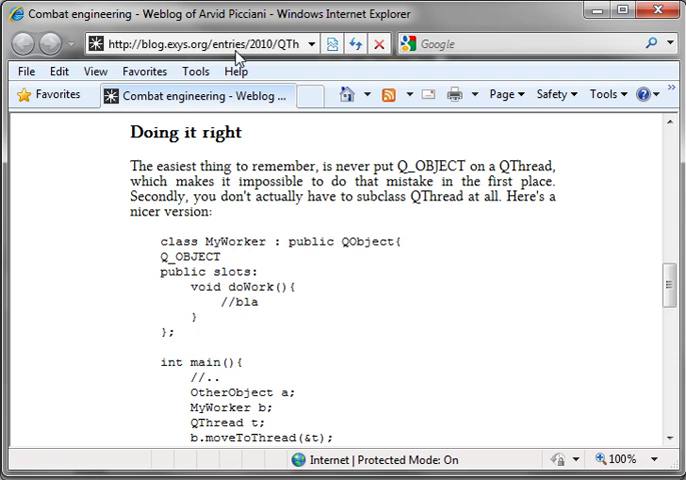
click(200, 44)
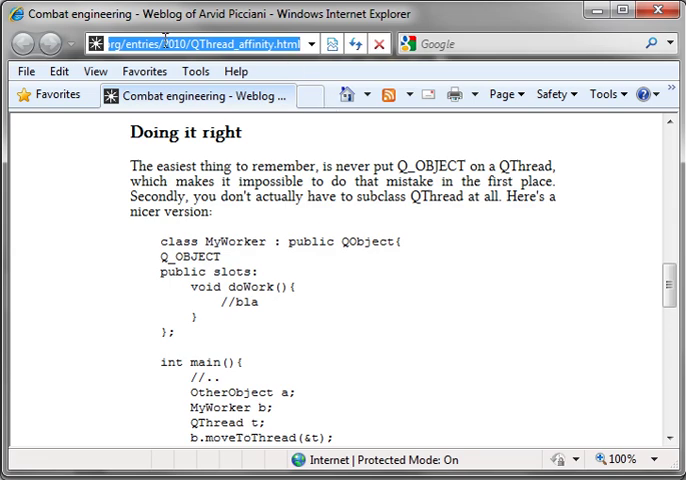
scroll(down, 3)
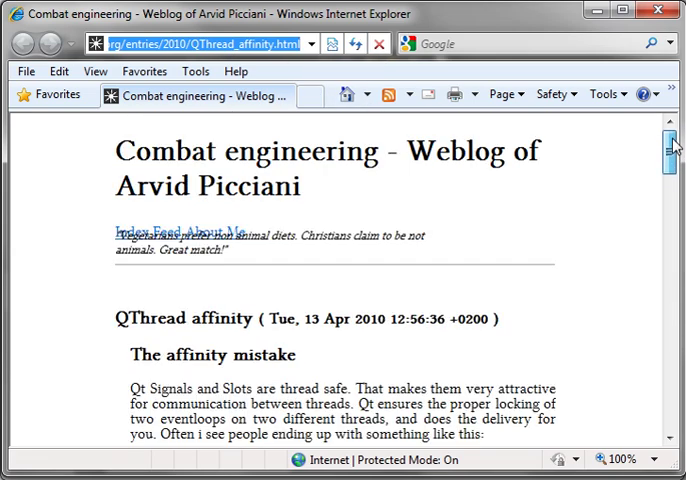
scroll(down, 3)
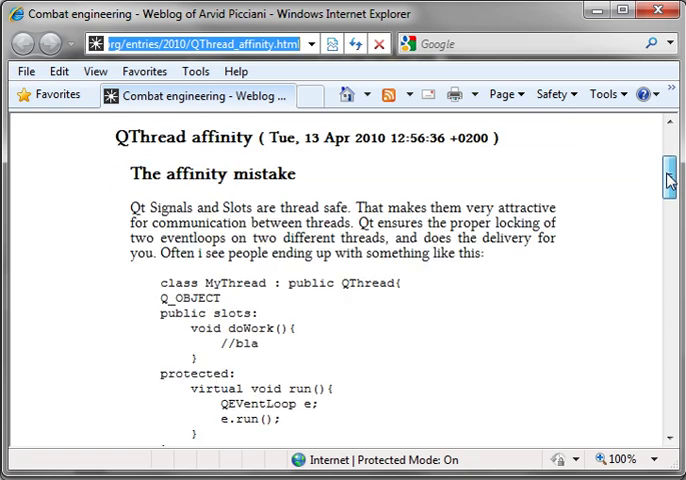
scroll(down, 3)
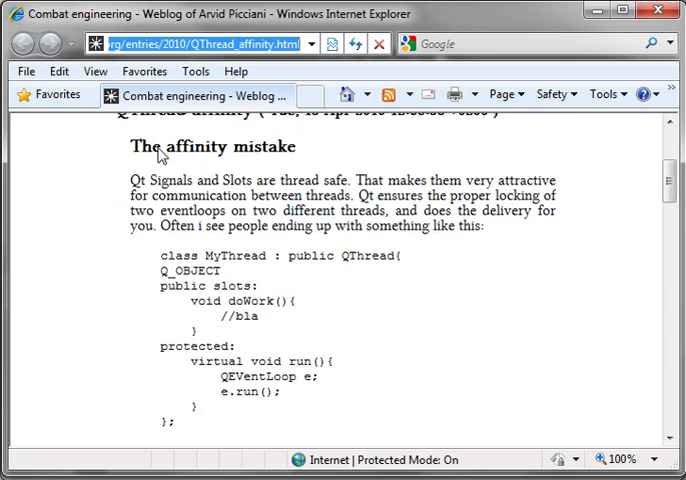
mouse_move(364, 266)
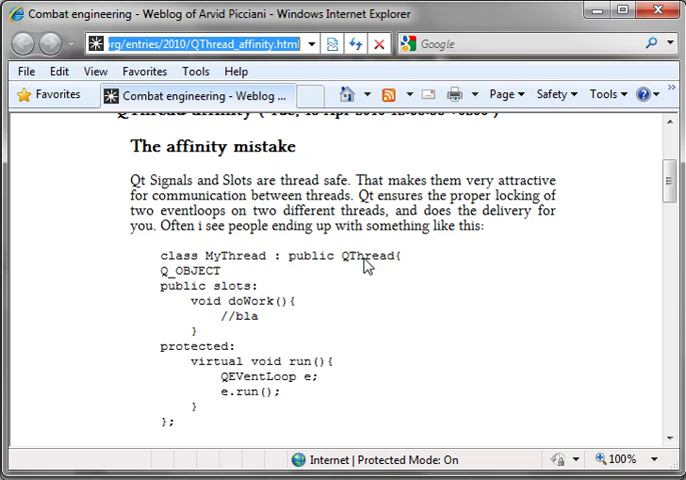
scroll(down, 3)
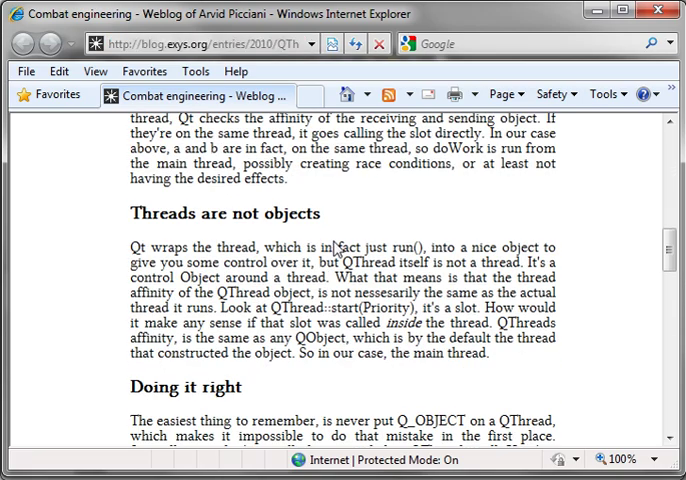
scroll(down, 3)
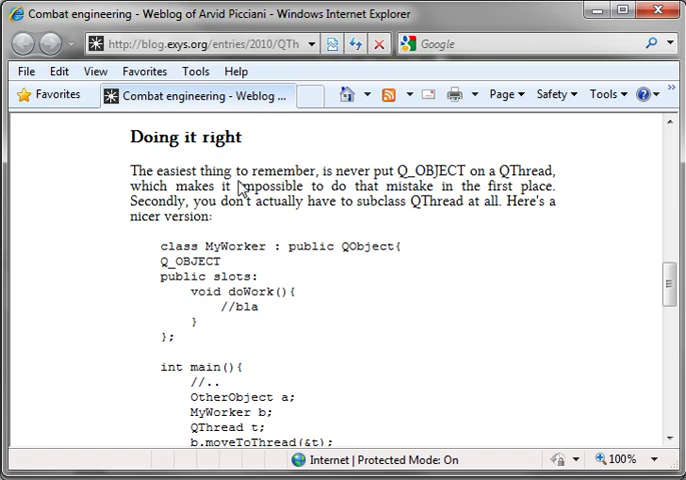
scroll(down, 3)
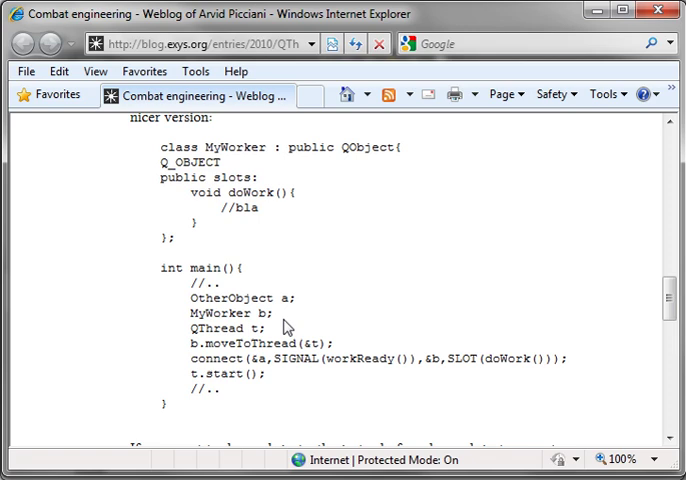
scroll(up, 3)
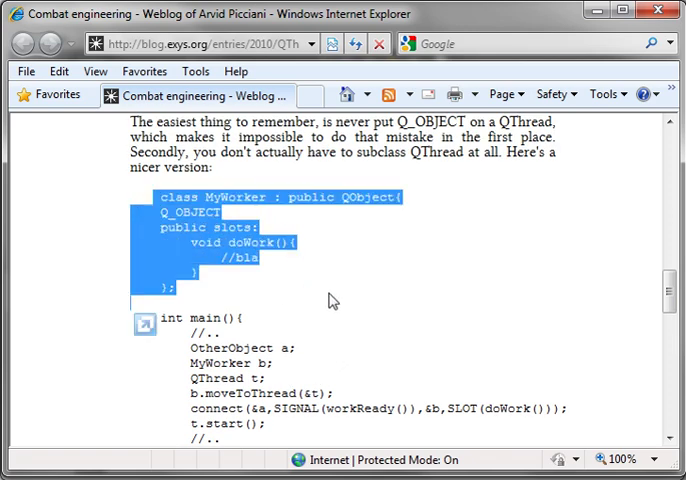
scroll(down, 3)
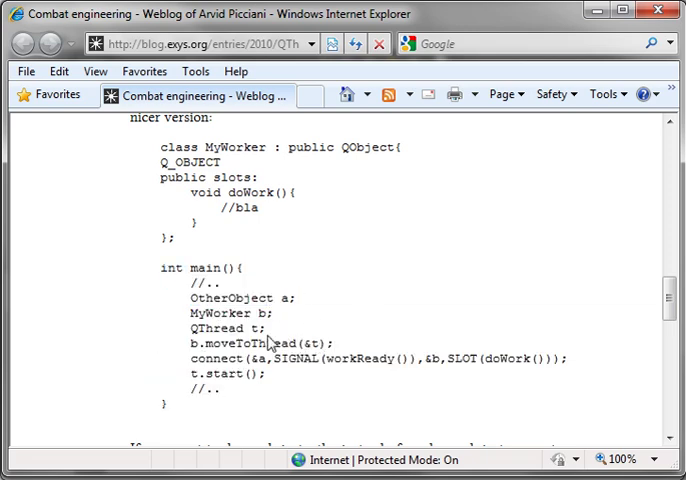
scroll(down, 3)
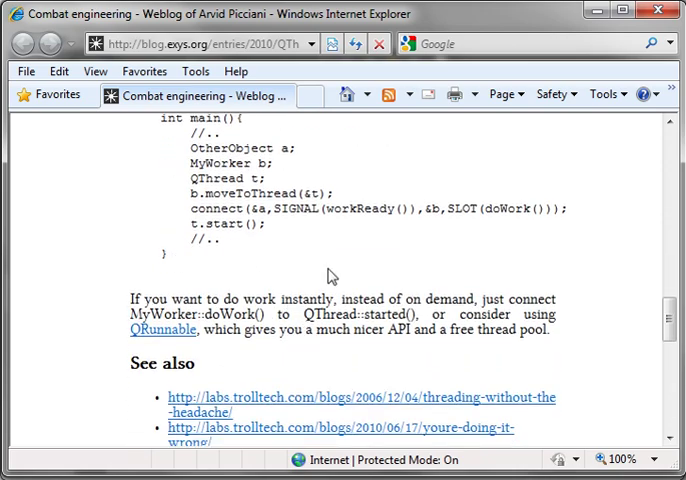
scroll(down, 3)
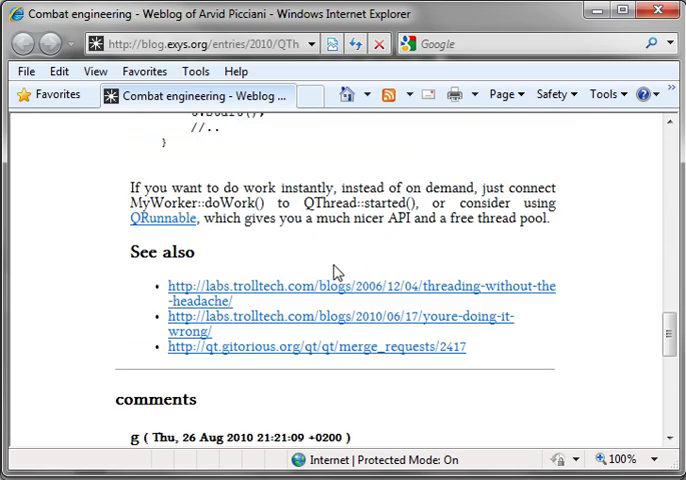
scroll(up, 3)
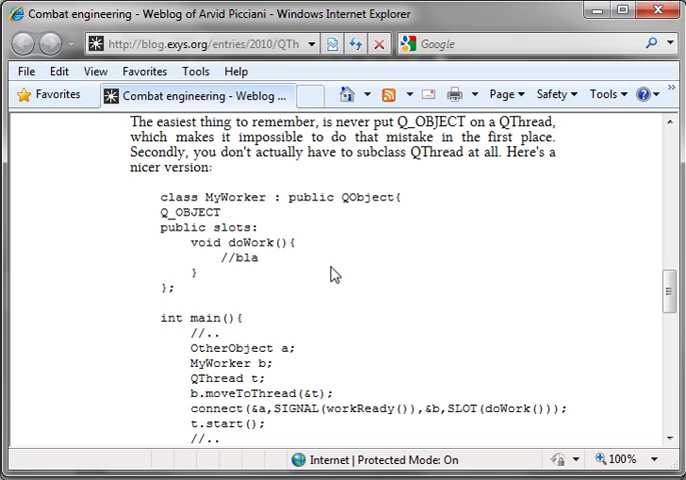
mouse_move(392, 276)
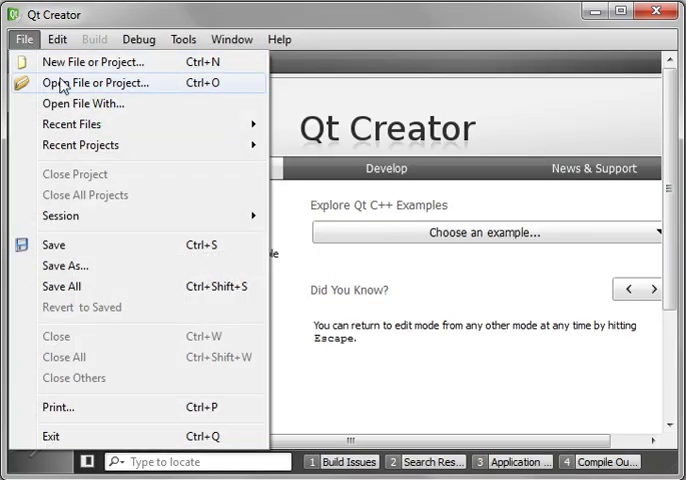
Start a new Qt Console Application project named ThreadsDoneRight located in E:\Test.
click(84, 60)
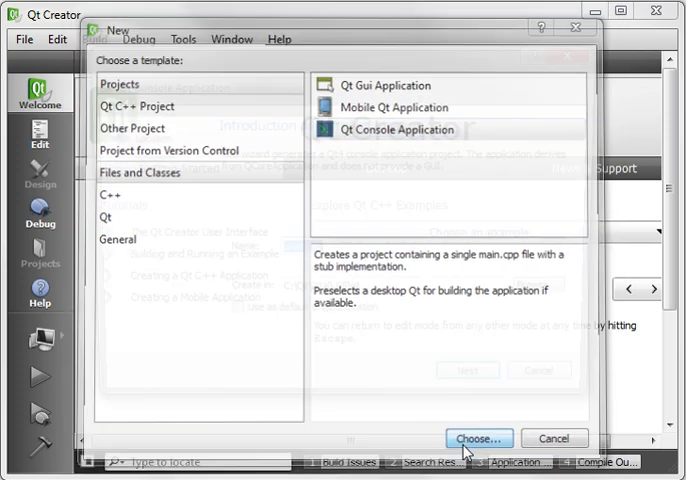
click(478, 438)
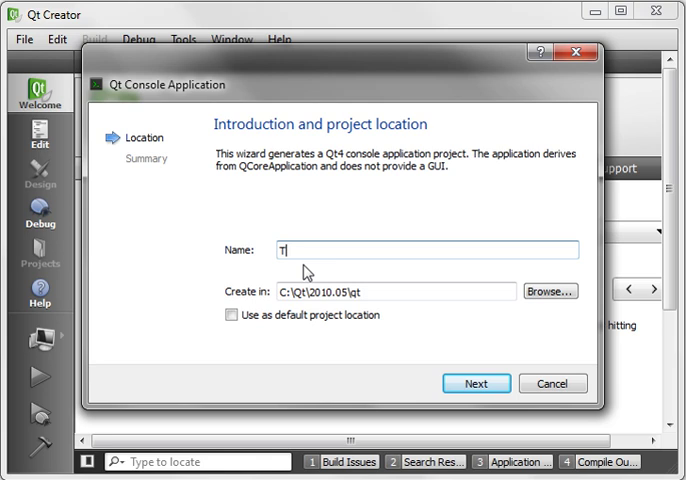
text(hreadsDoneRight)
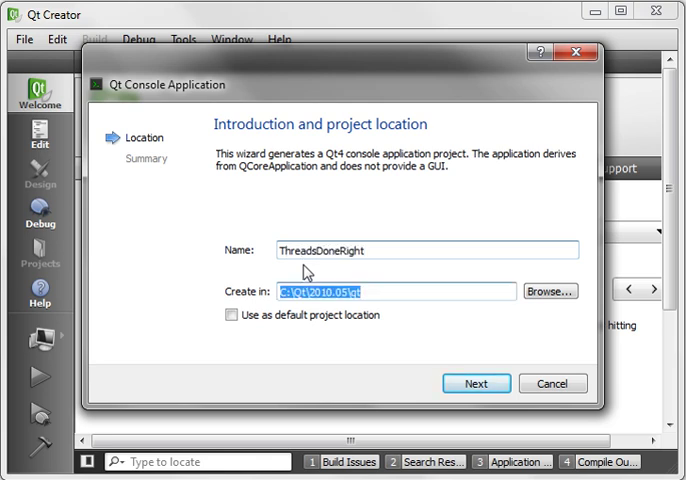
text(E:\Tes)
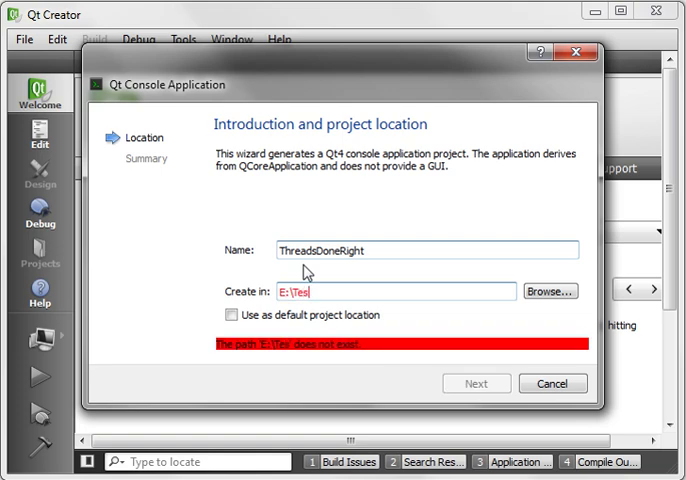
Finish the project wizard and accept the desktop build target setup.
click(476, 384)
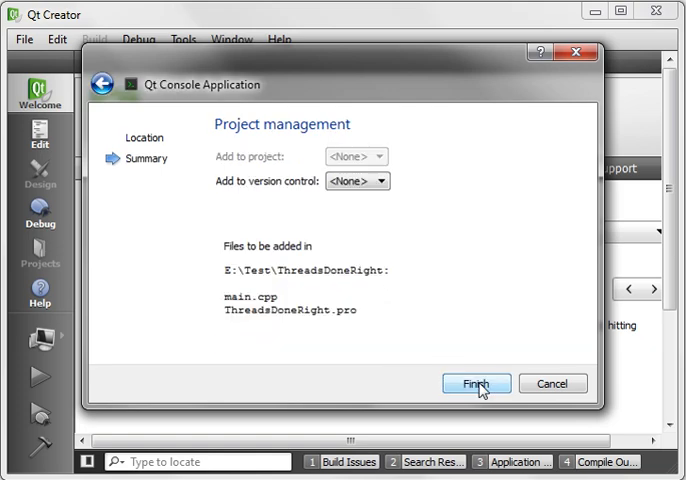
click(478, 384)
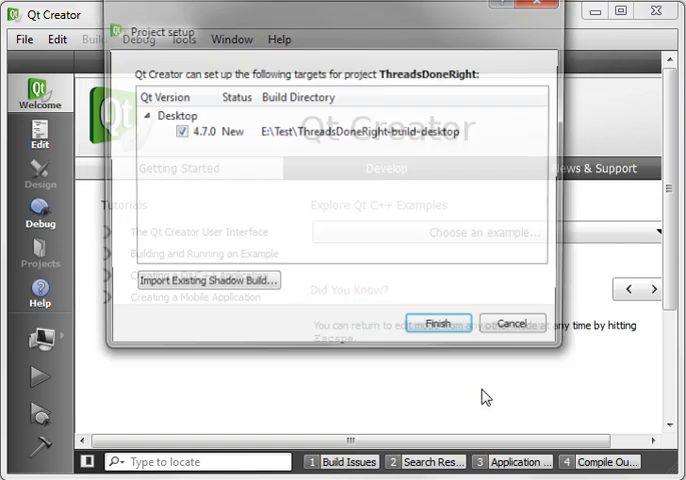
click(438, 324)
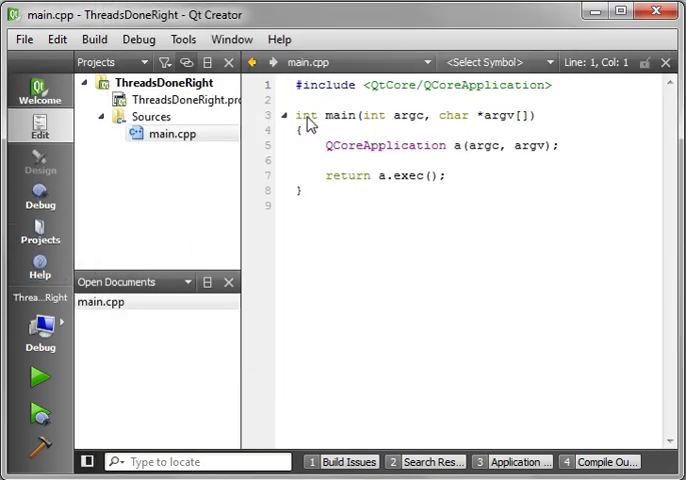
mouse_move(184, 100)
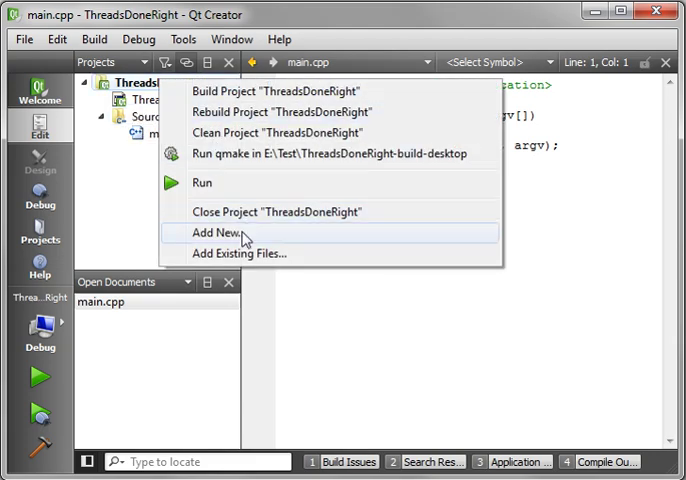
Add a new C++ class MyObject with base class QObject to the project.
click(216, 232)
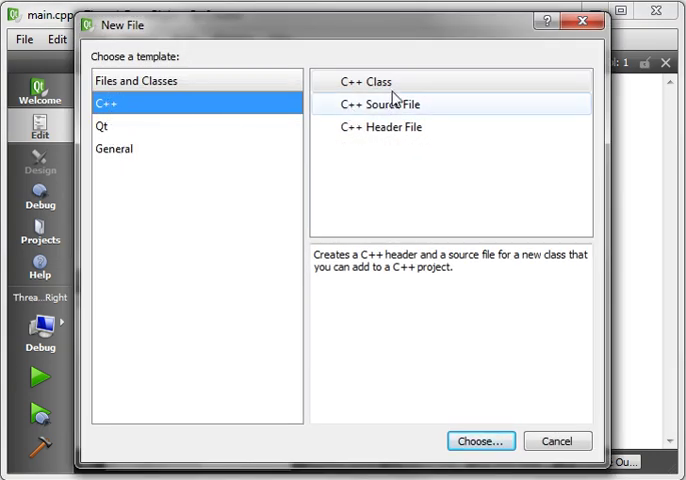
click(480, 440)
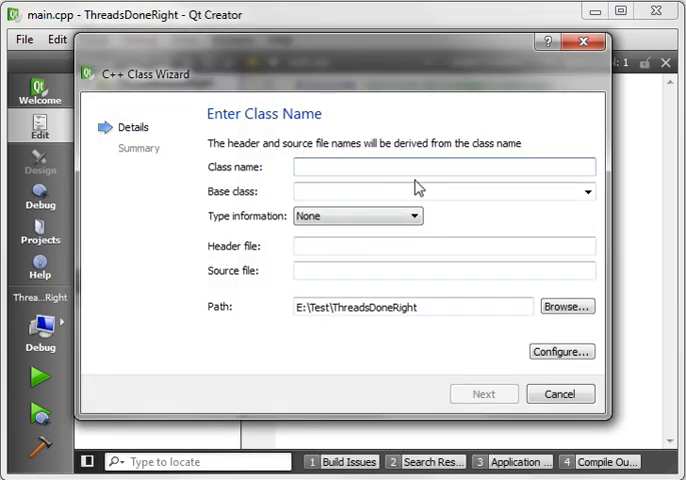
text(MyThr)
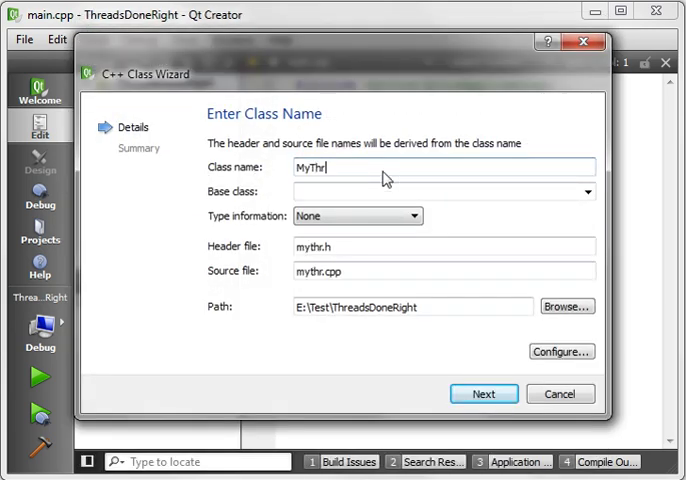
key(BackSpace)
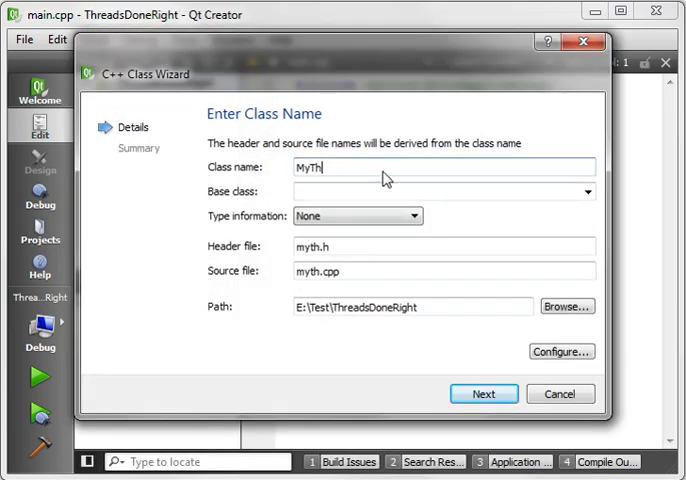
text(MyObject)
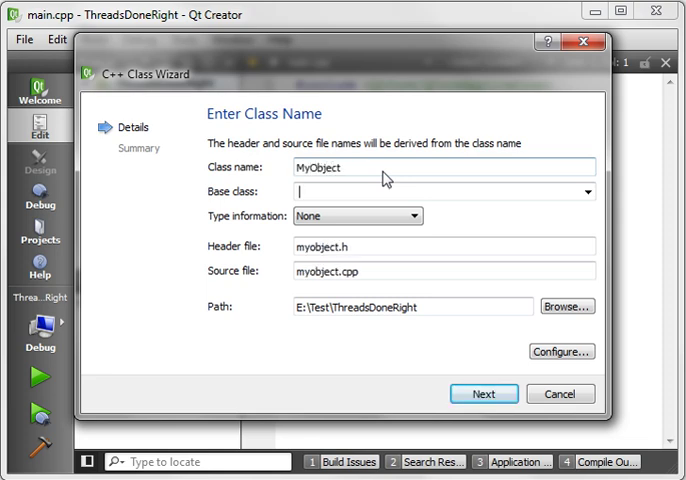
text(QObject)
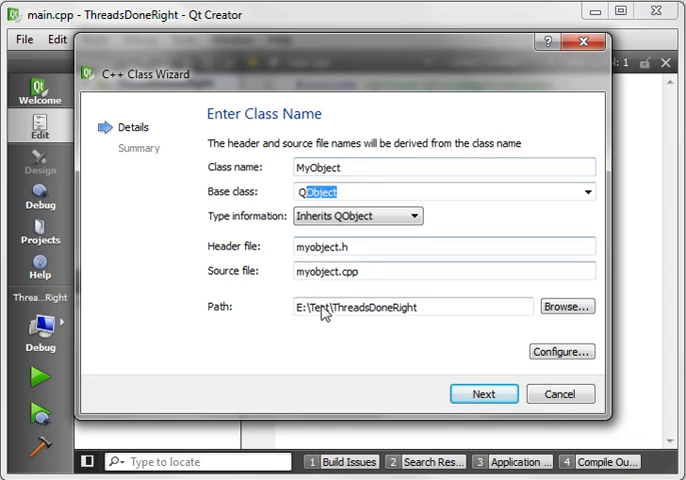
click(484, 392)
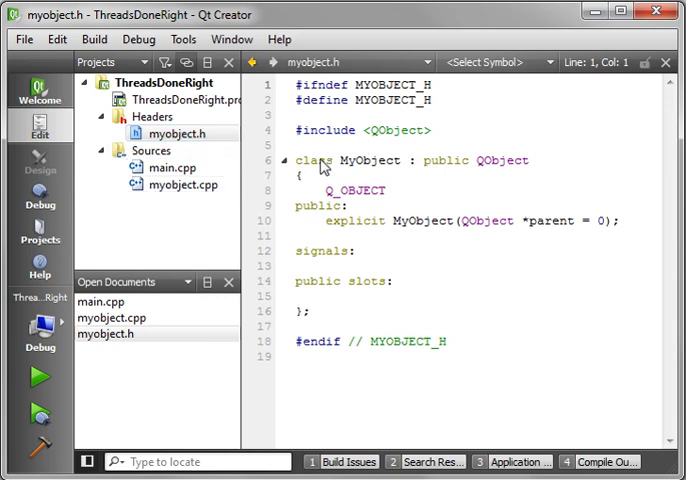
Add #include <QDebug> below the QObject include in myobject.h.
click(484, 164)
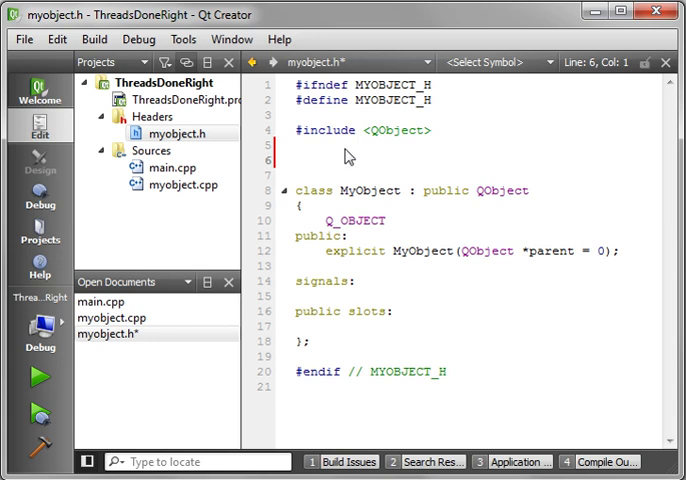
text(#incl)
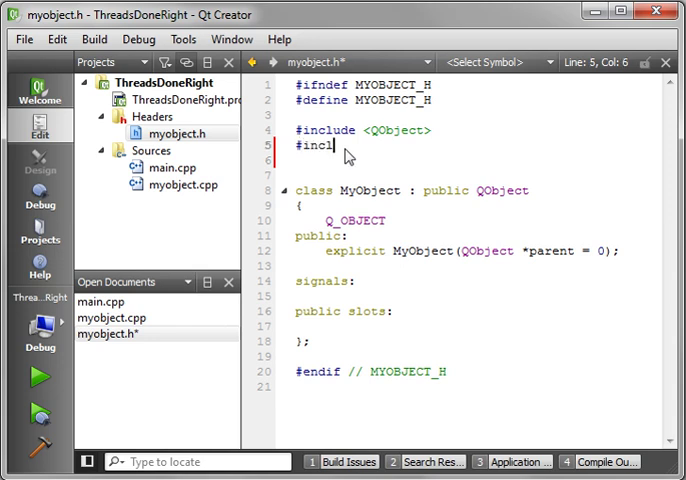
text(ude <)
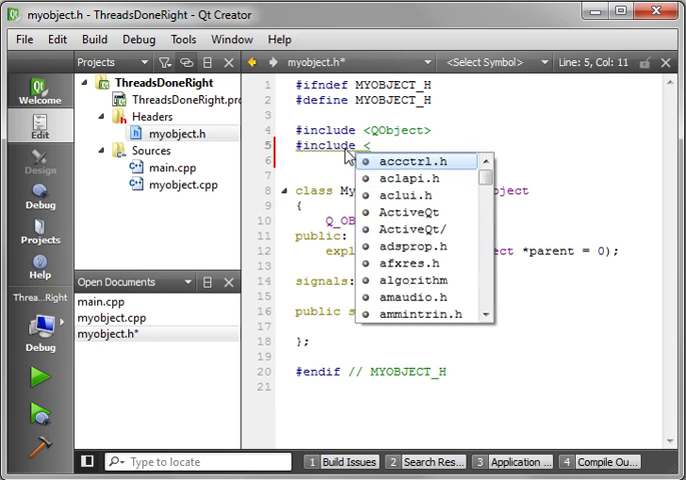
text(QDebug>)
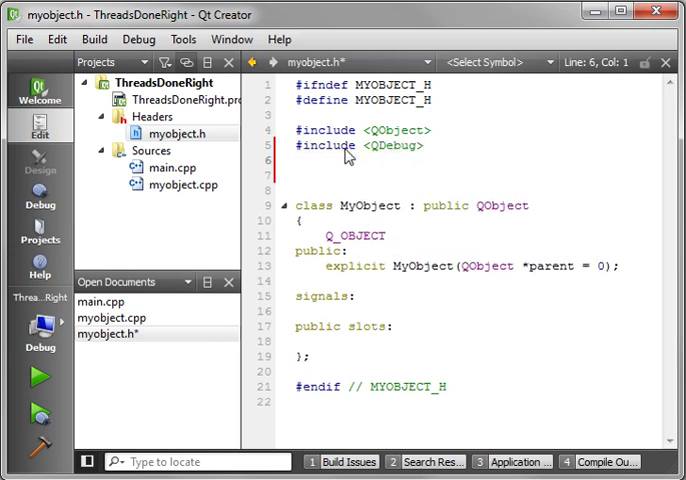
text(<)
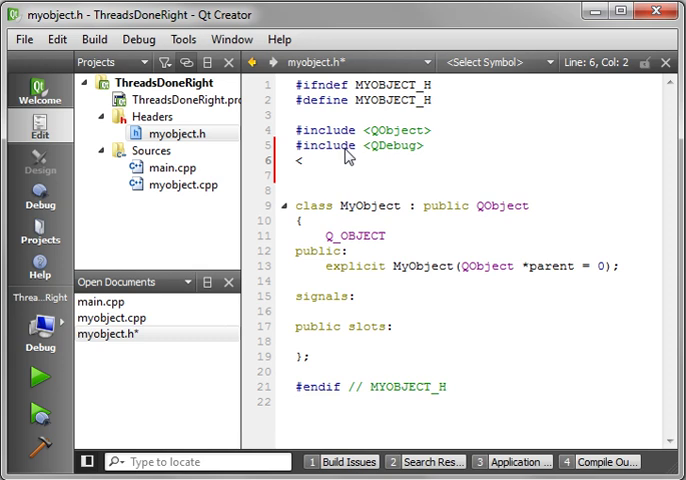
Add #include <QThread> and move to the public slots section.
text(#includ)
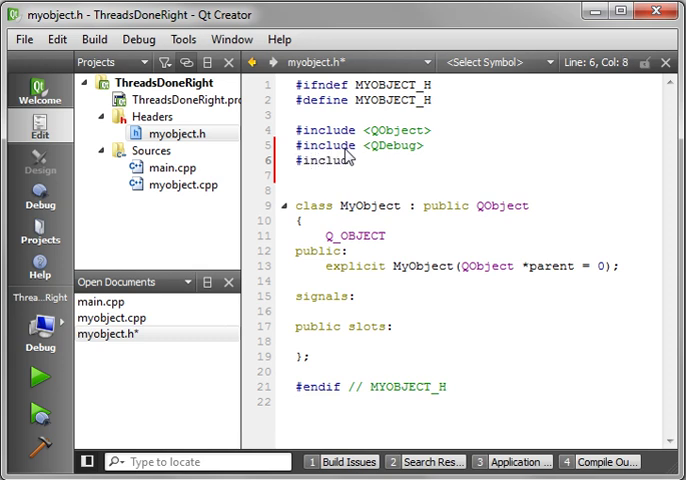
text(<)
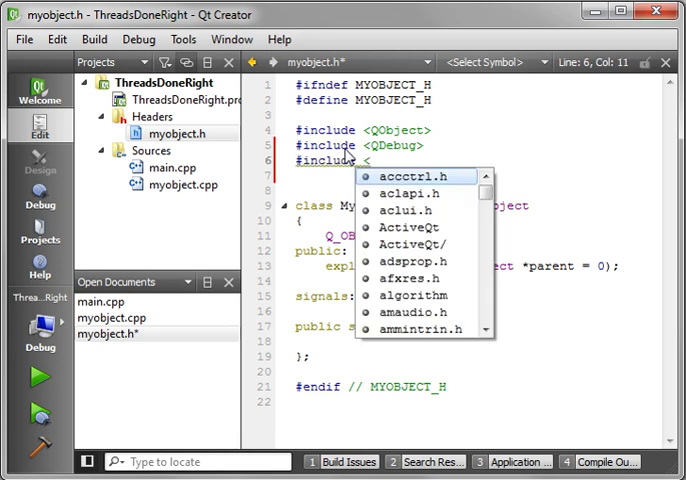
text(QThre)
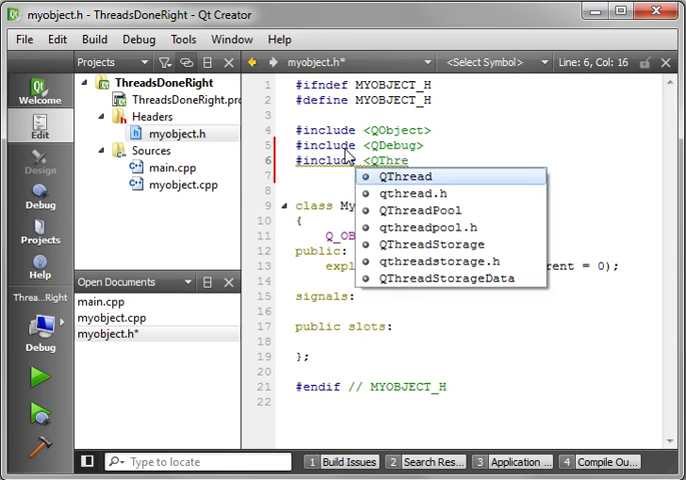
click(404, 176)
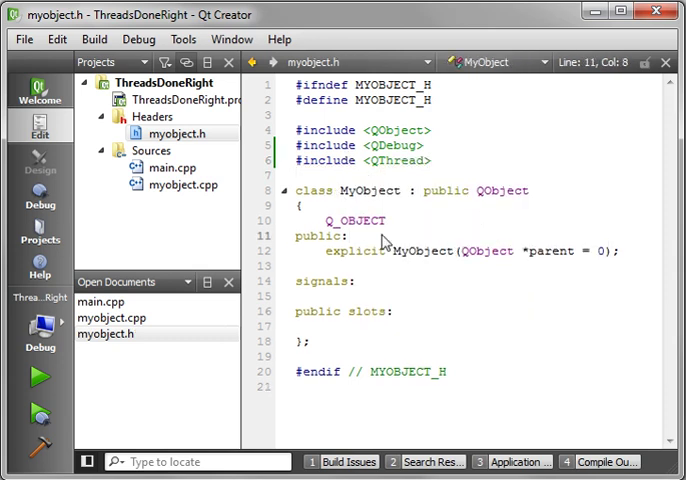
click(348, 232)
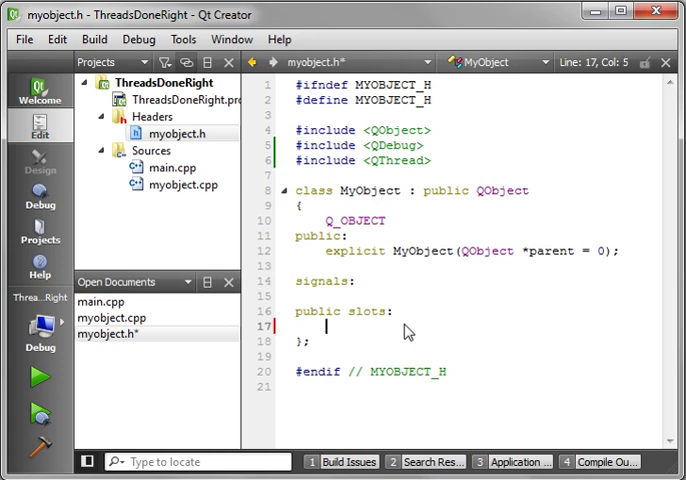
Declare the slot void DoWork(); under public slots.
text(void Do)
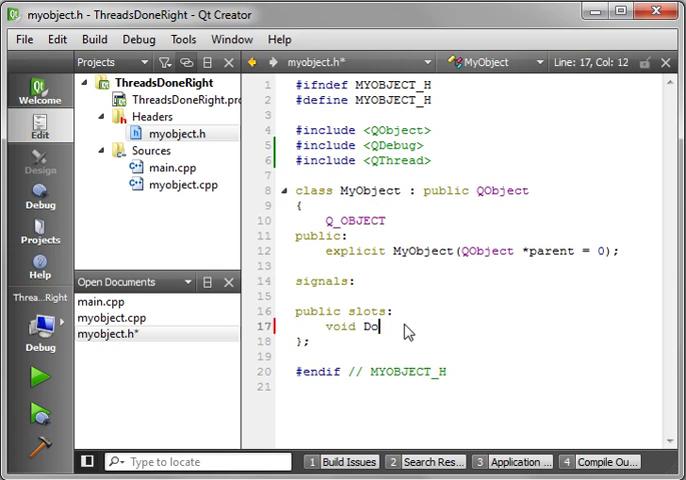
text(Work();)
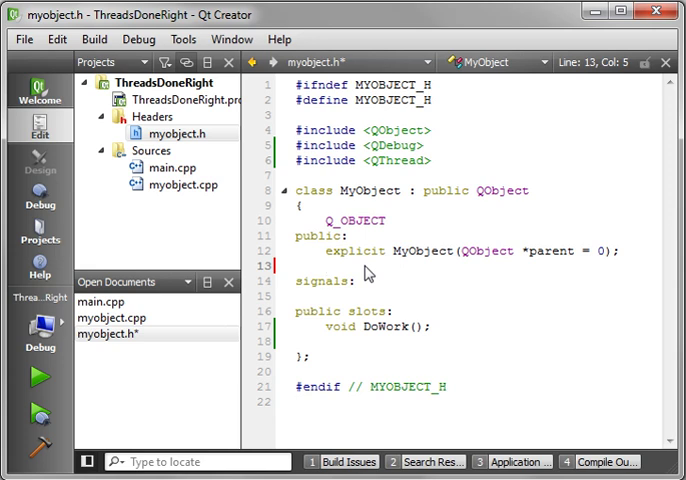
text(void)
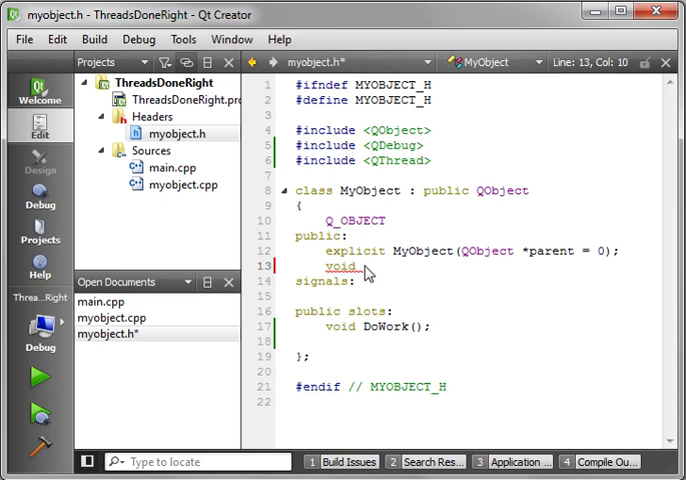
text(Pos)
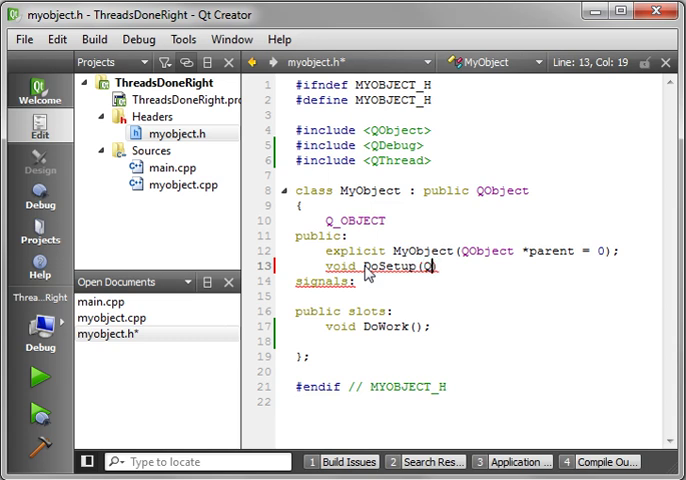
Declare the public method void DoSetup(QThread &cThread);.
text(QThread)
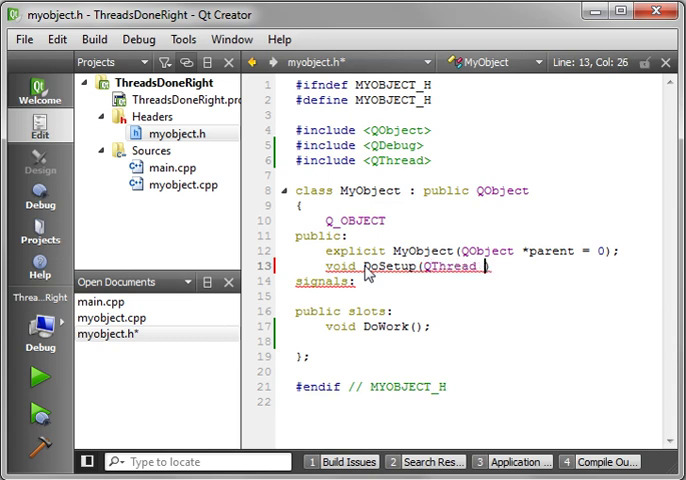
text(&)
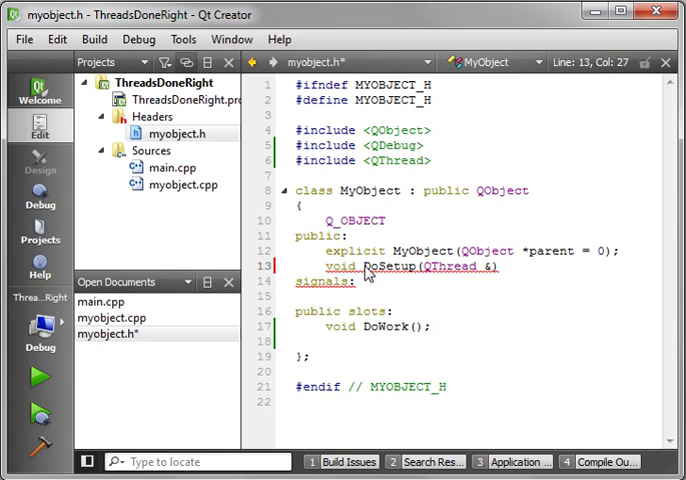
text(cThread)
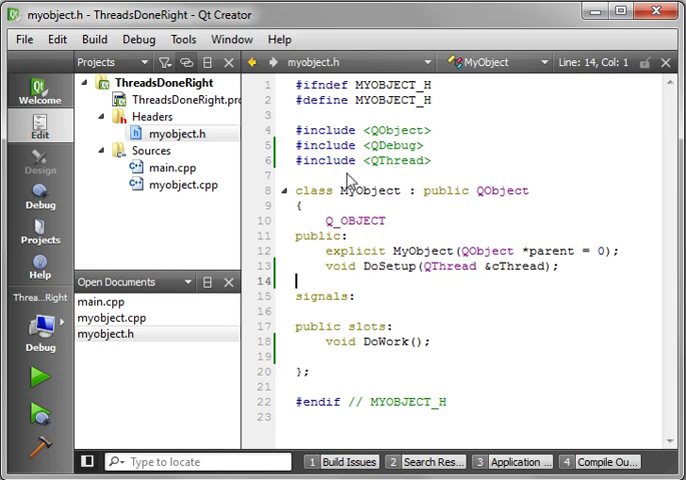
mouse_move(456, 242)
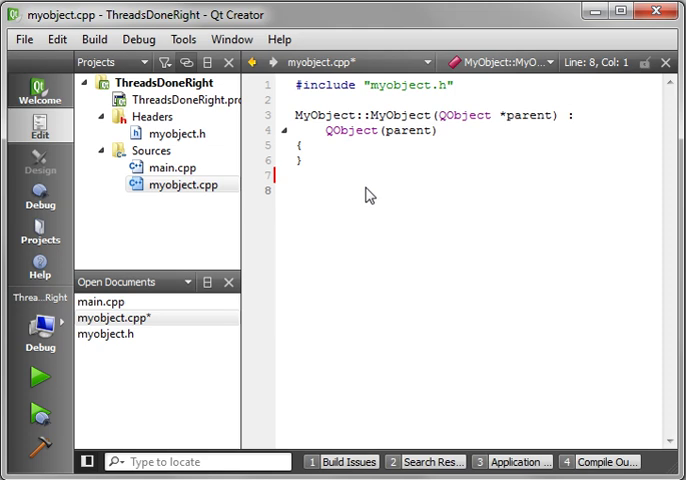
Write the empty void MyObject::DoSetup(QThread &cThread) definition in myobject.cpp.
text(void)
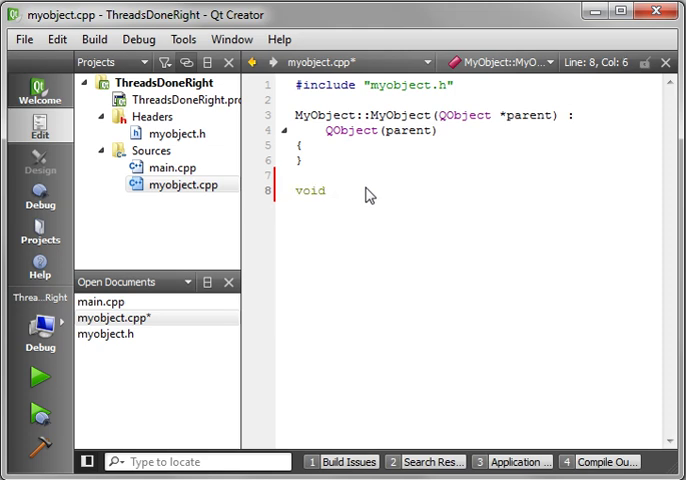
text(MyObject)
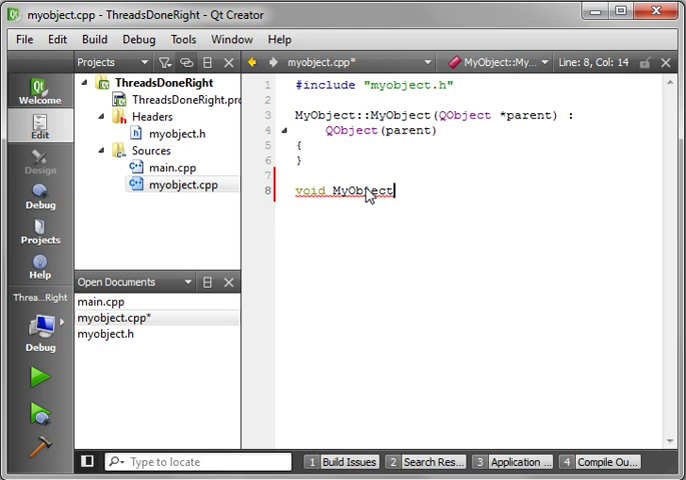
text(::)
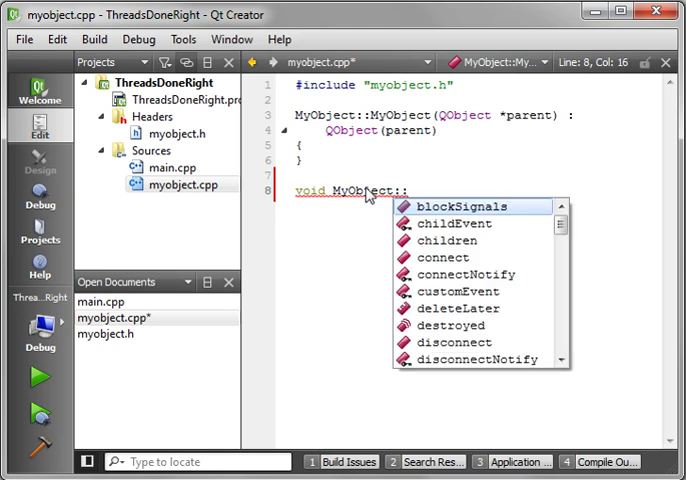
text(s)
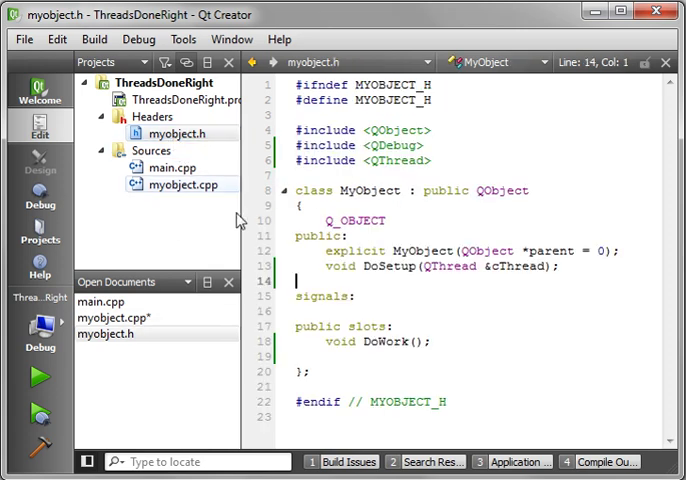
double_click(398, 266)
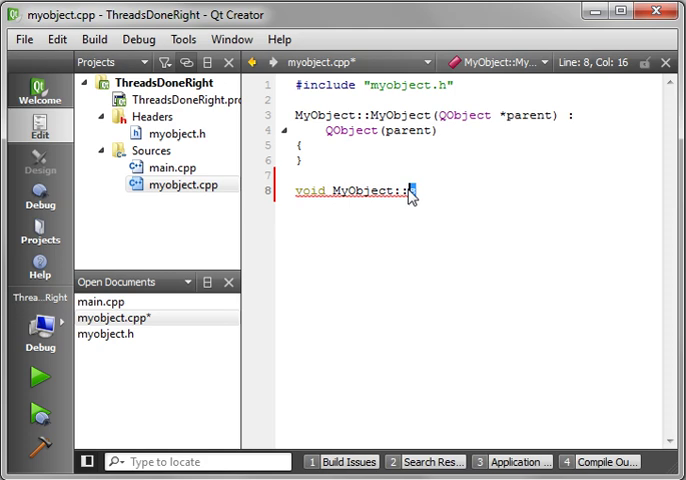
text(DoSetup())
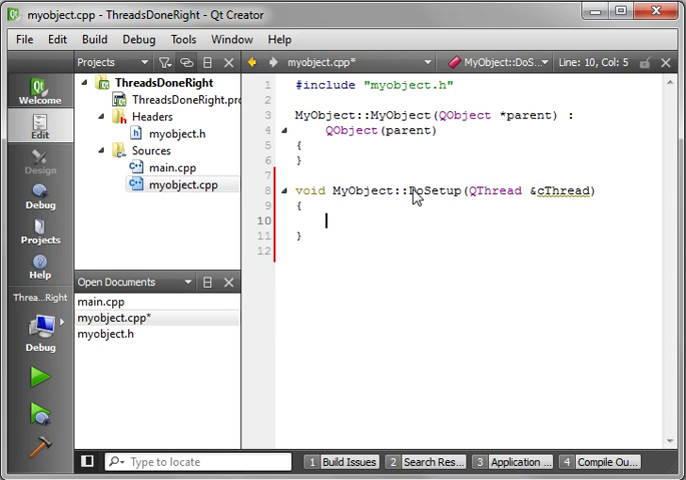
mouse_move(452, 200)
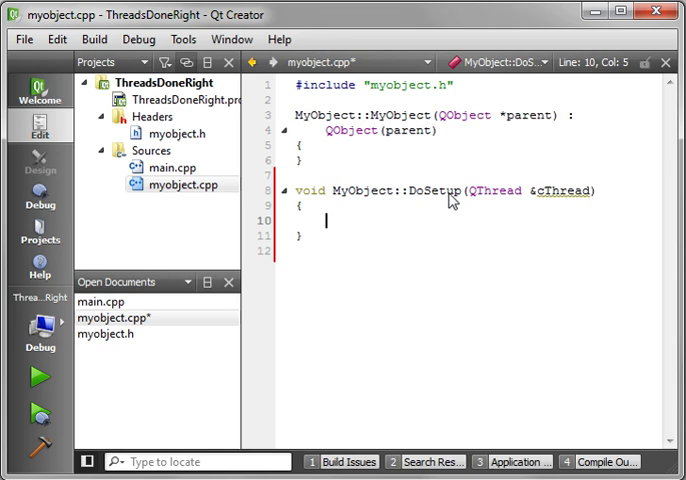
mouse_move(418, 264)
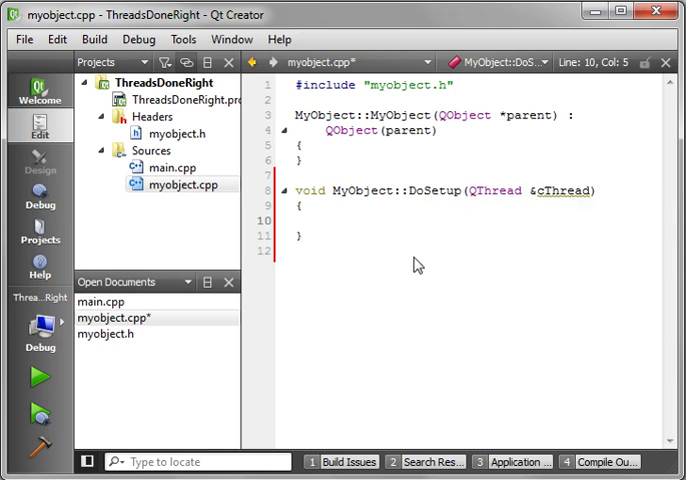
Write connect(&cThread, SIGNAL(started()), this, SLOT inside DoSetup's body.
text(connect)
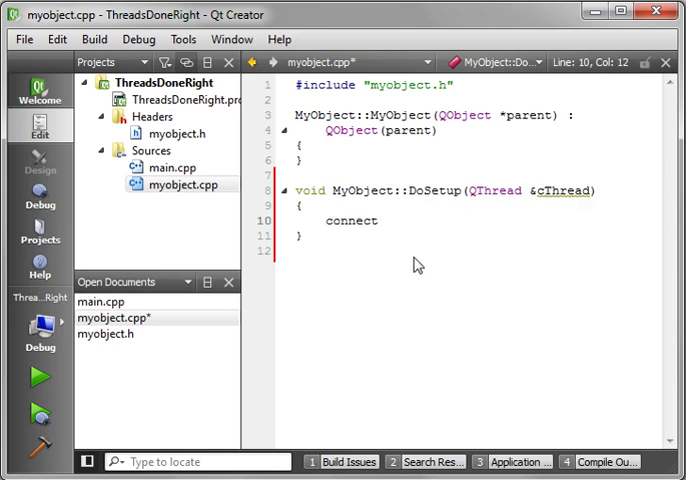
text(()
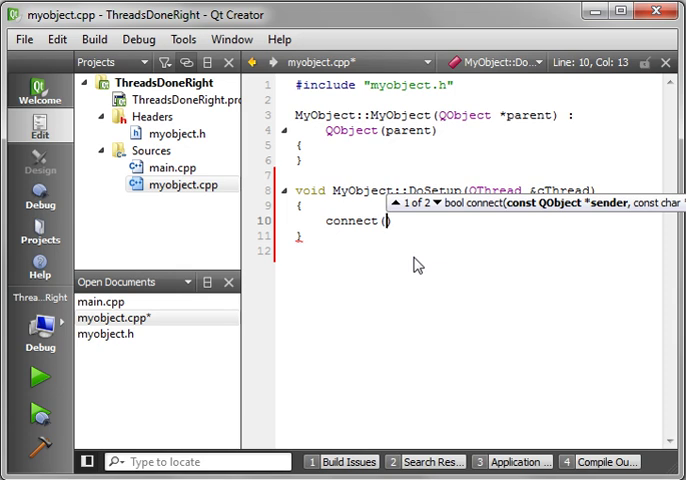
text(&cThread)
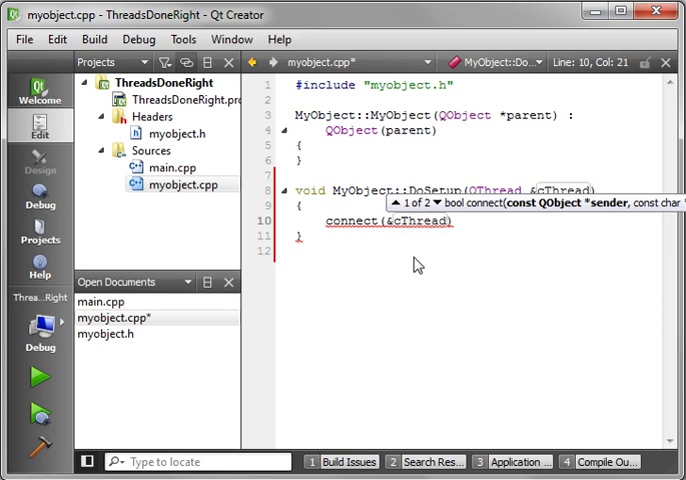
text(,)
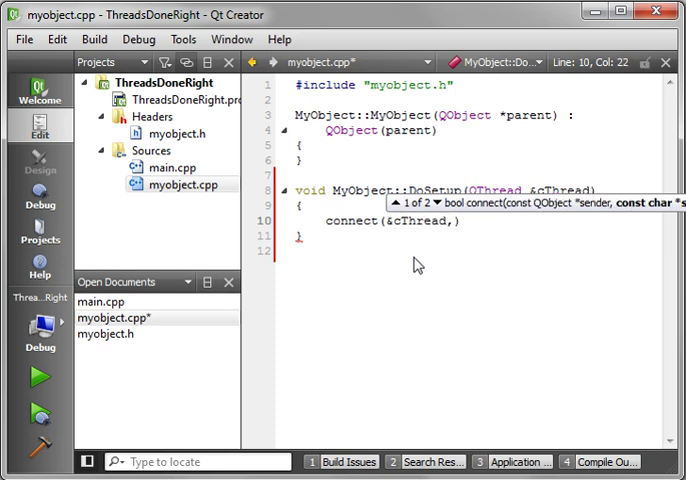
text(SIGNAL)
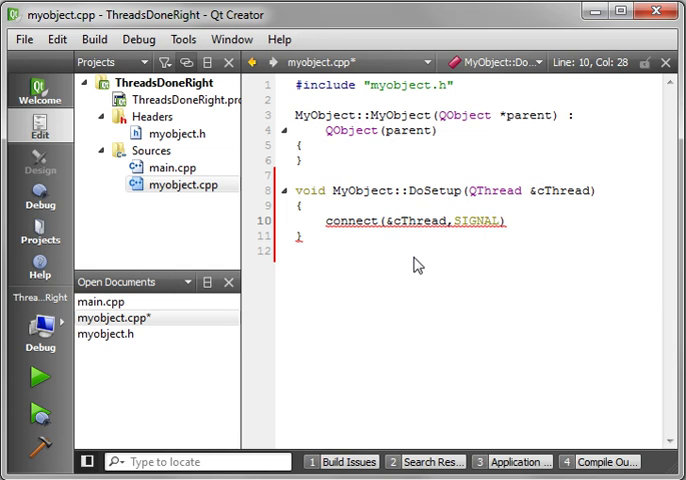
text((started()
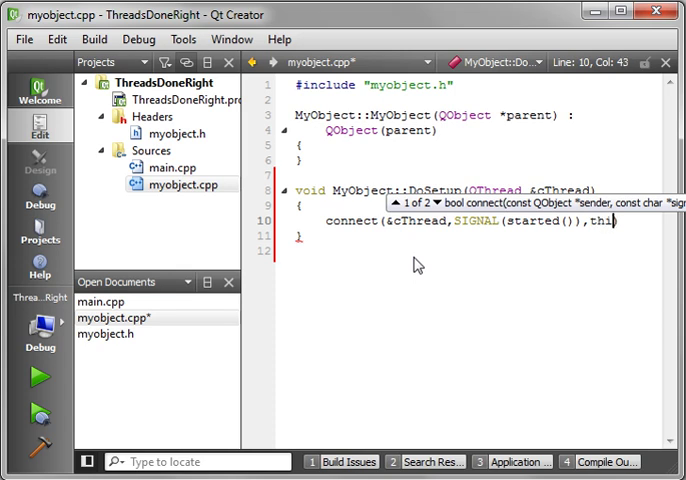
text(,SLOT)
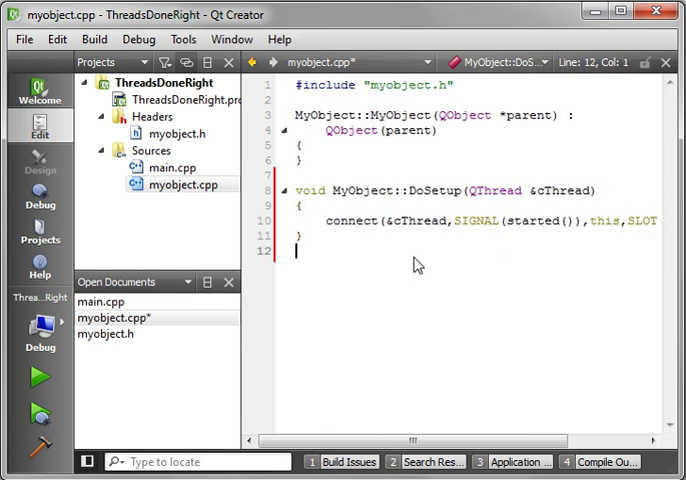
text(void MyObject)
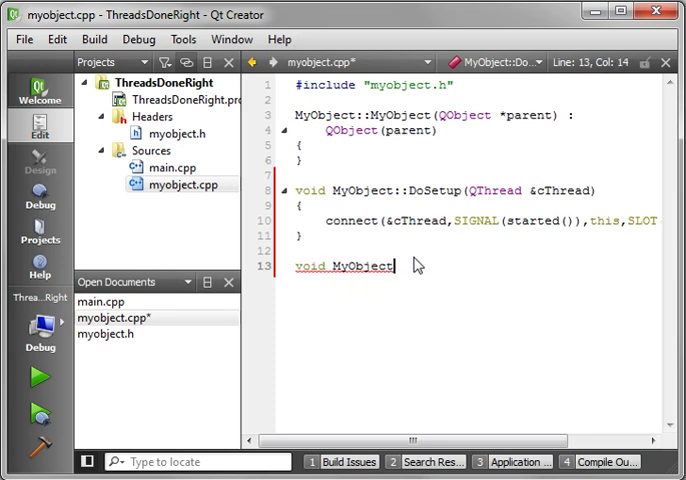
Define MyObject::DoWork() with a for loop from int i = 0 while i < 100.
text(::DoWork()
text({)
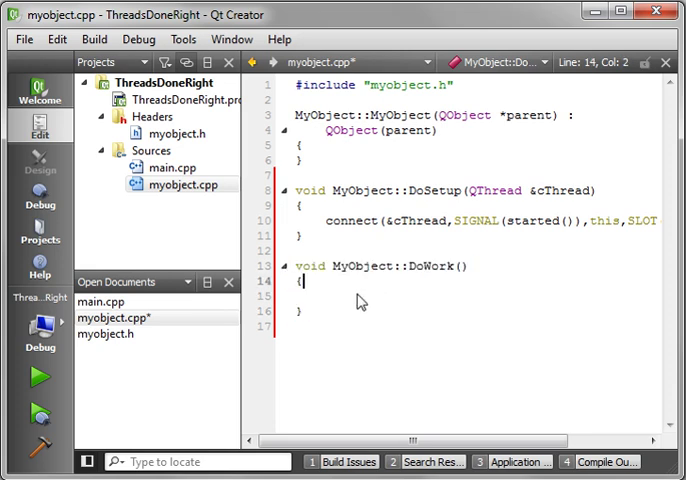
key(enter)
text(f)
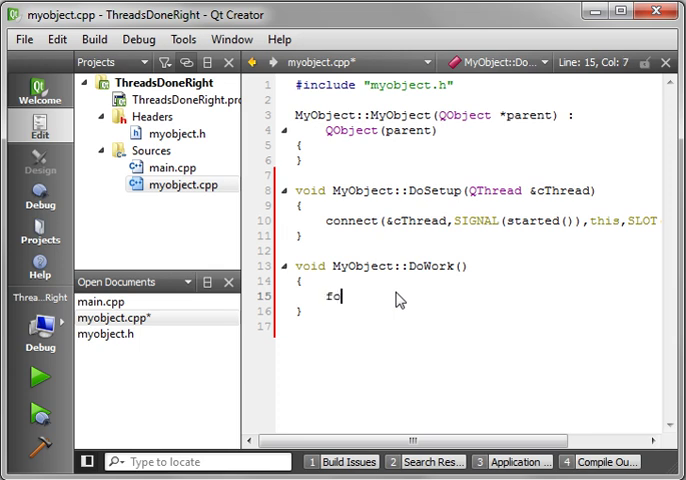
text(or(int i)
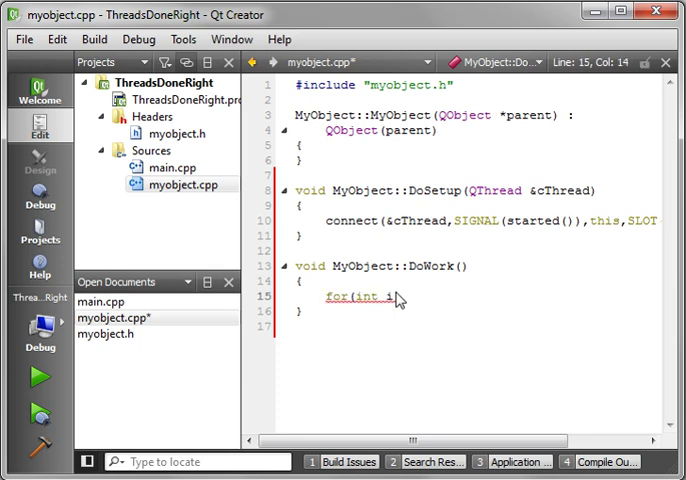
text(= 0;)
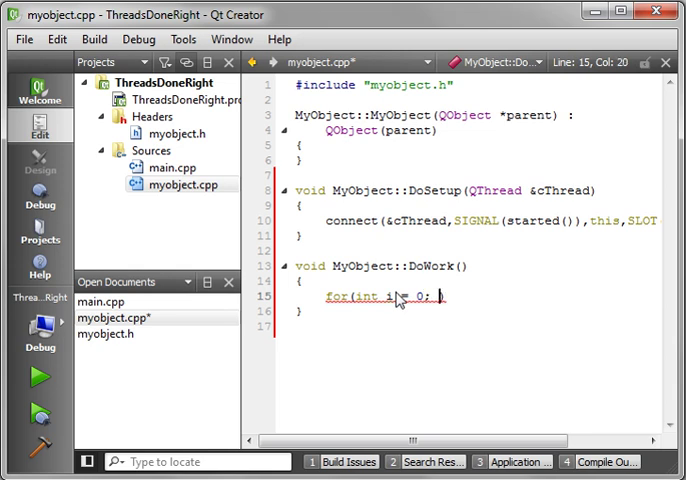
text(i < 100))
text({)
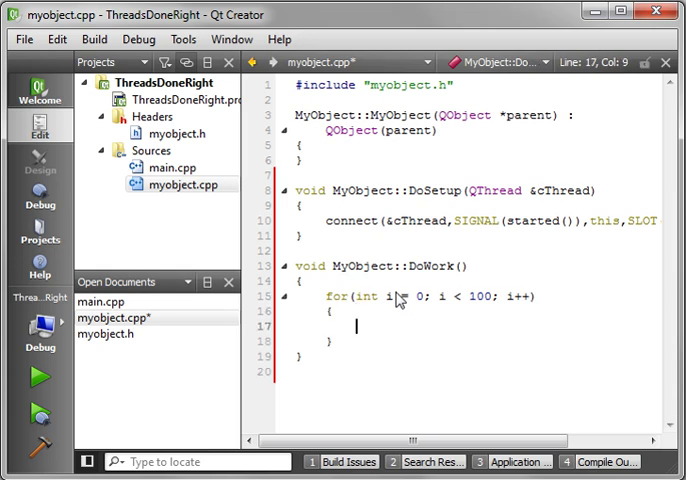
Print i with qDebug() inside the loop body.
text(qDebug()
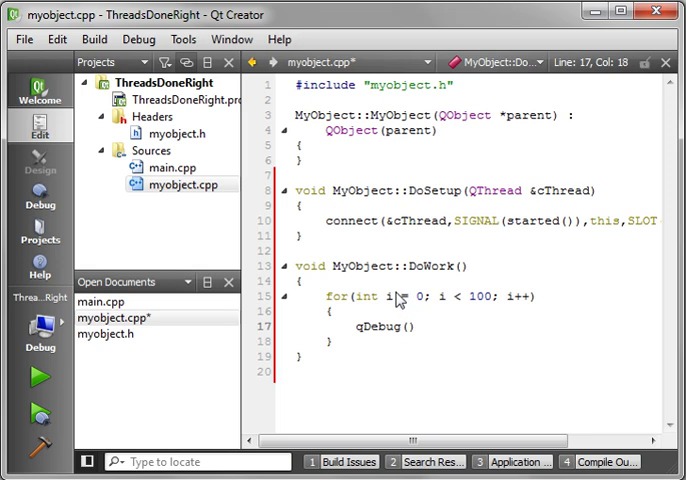
text(<< "")
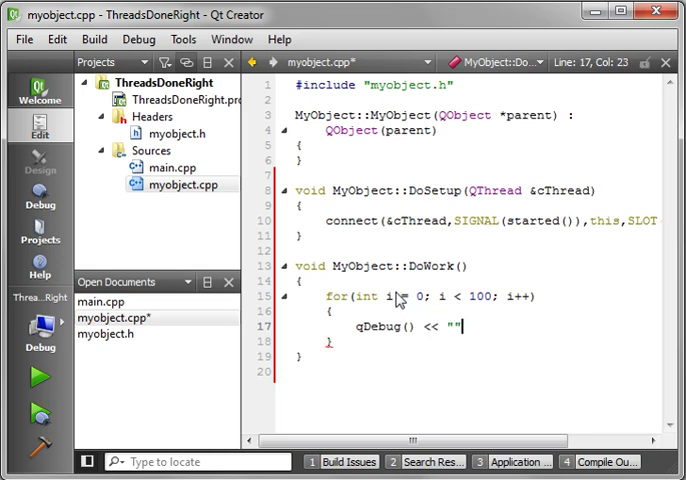
text(i;)
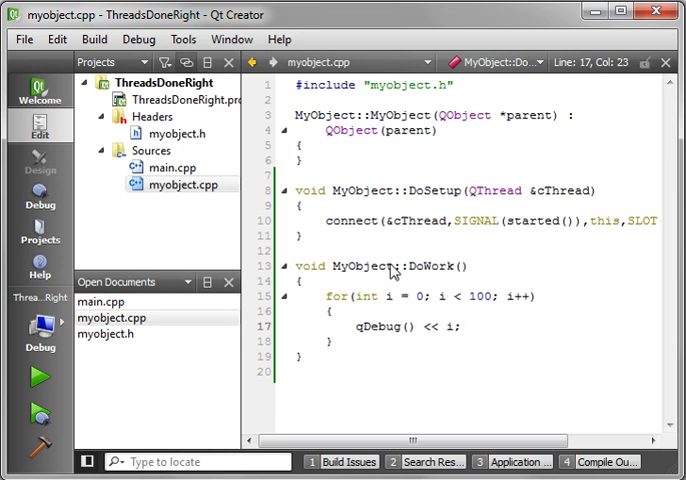
mouse_move(284, 238)
text(#)
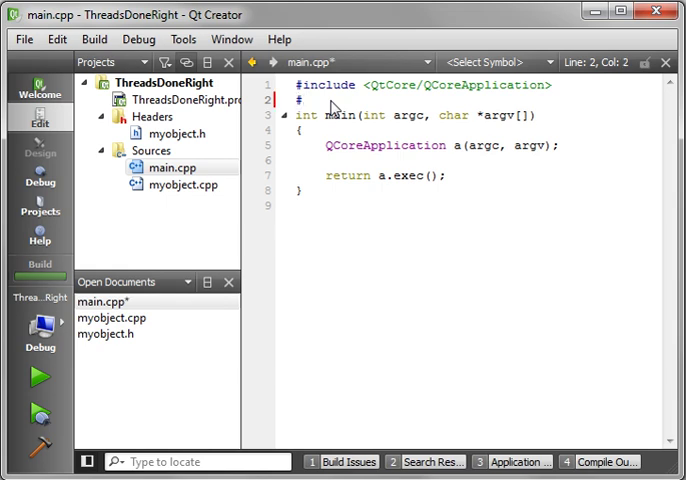
Add #include <QThread> and #include "myobject.h" to main.cpp.
text(include)
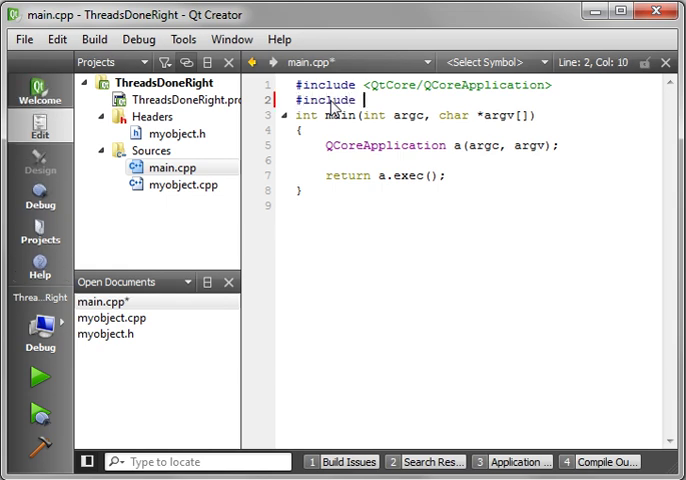
text(<QThread>)
text(@)
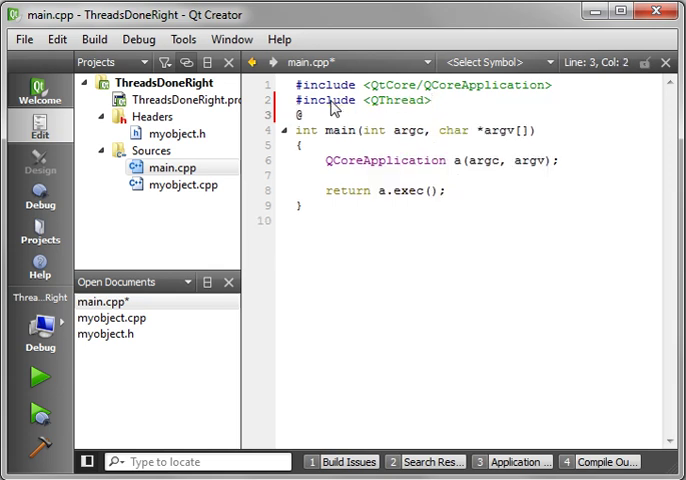
text(#include)
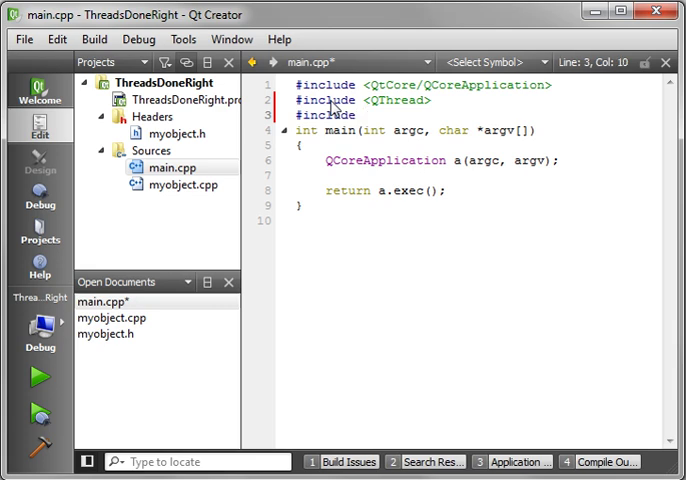
text("my")
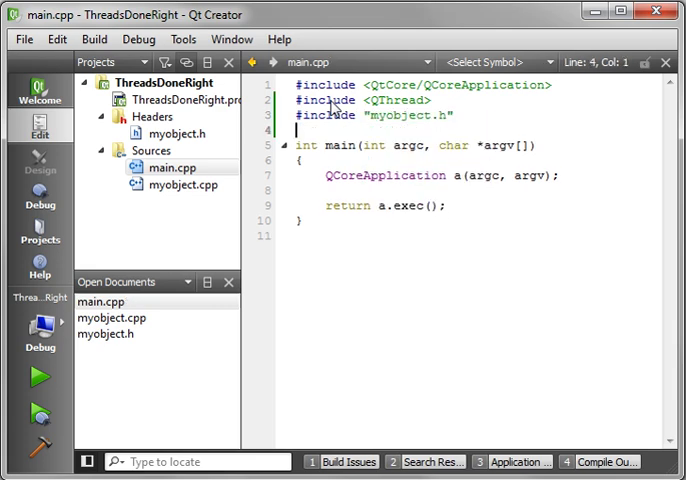
key(Return)
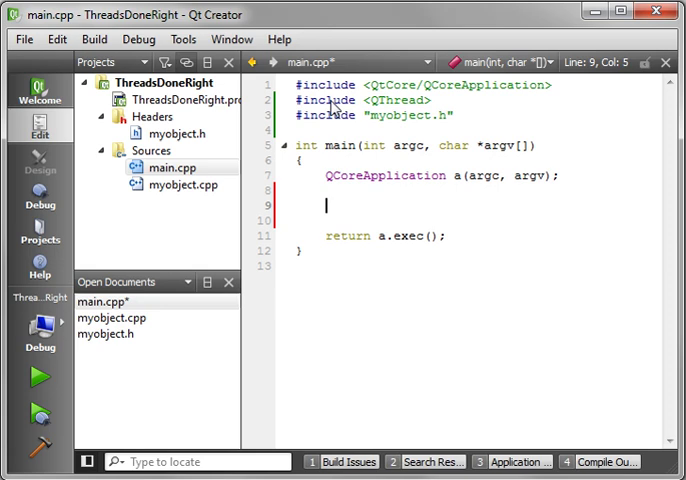
Declare QThread cThread; and MyObject cObject; in main().
text(QT)
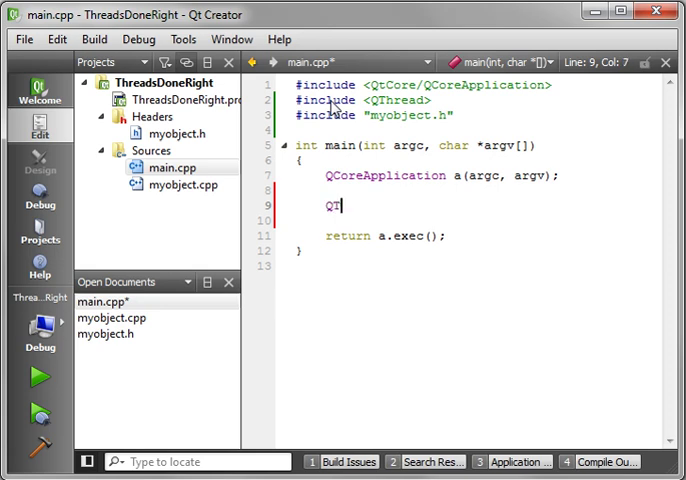
text(hread)
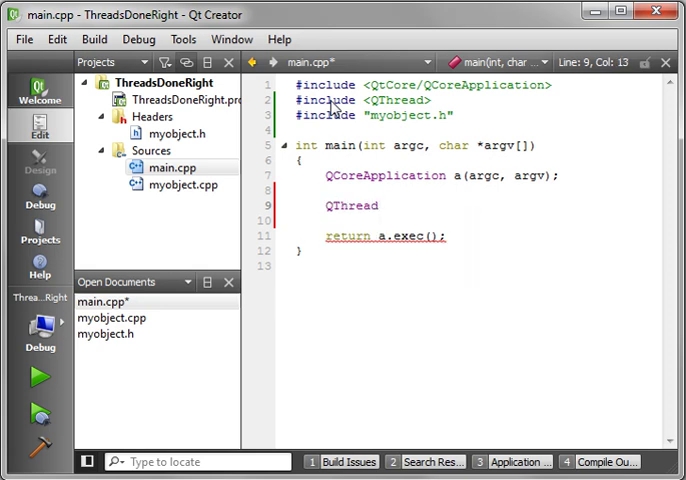
text(cThread;)
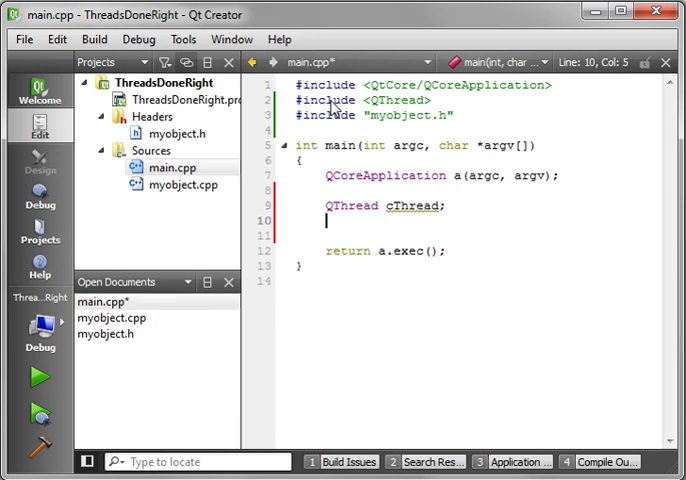
text(MyObject)
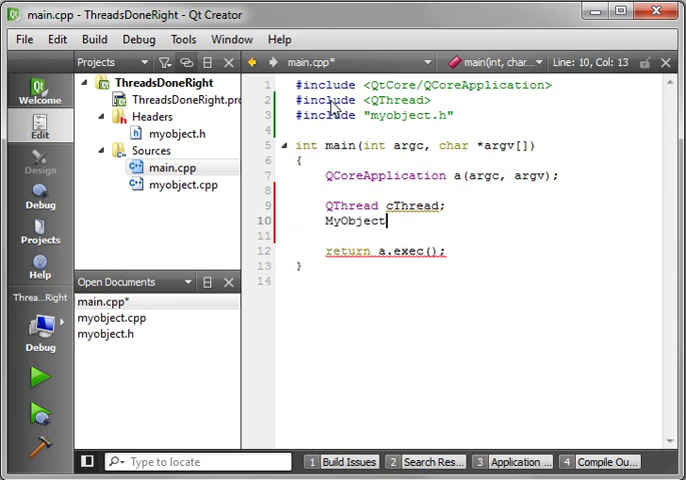
text(cObject;)
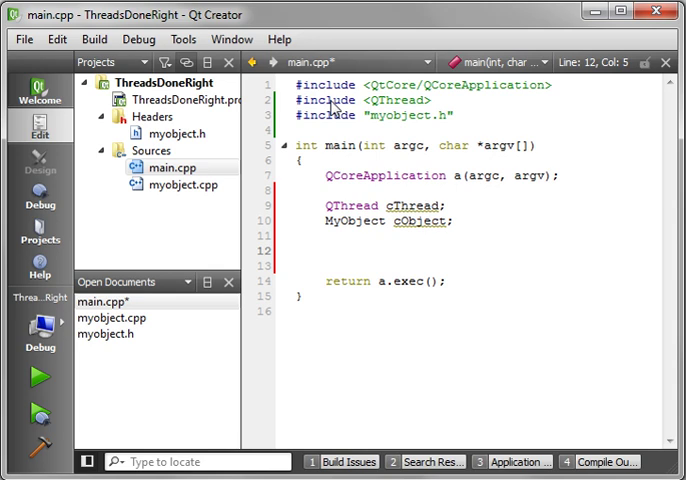
Call cObject.DoSetup(cThread), checking the method name in myobject.h.
text(co)
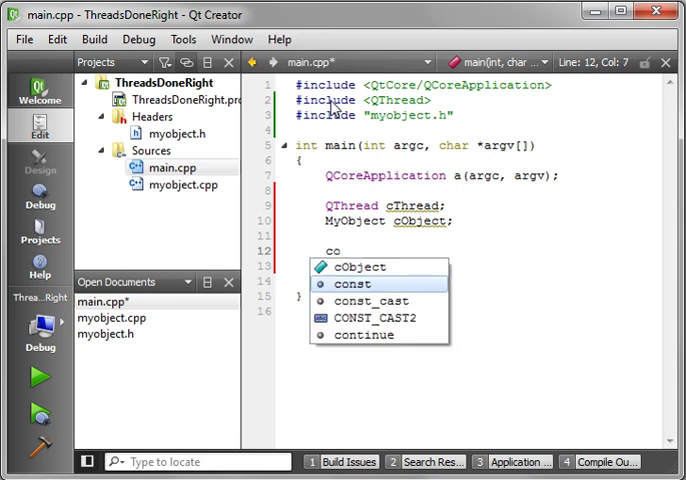
text(Object.)
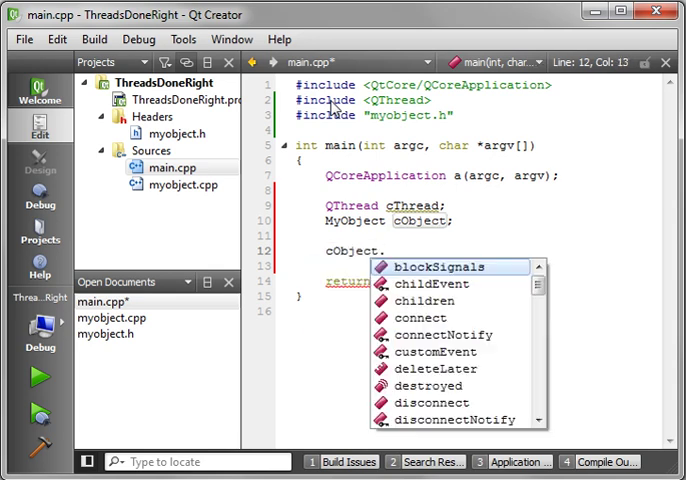
text(set)
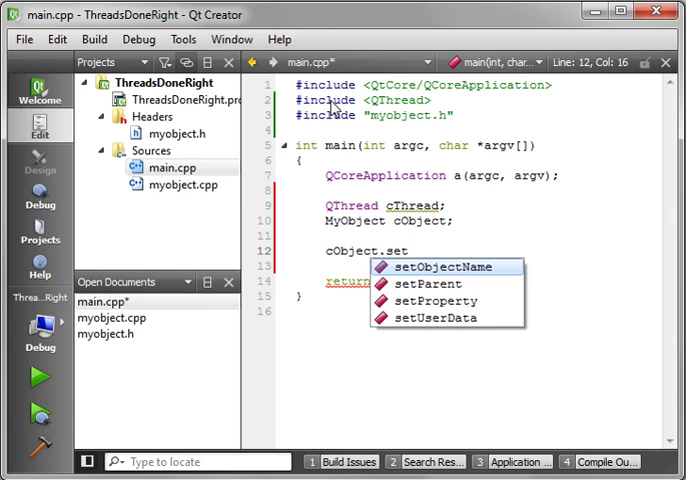
click(156, 132)
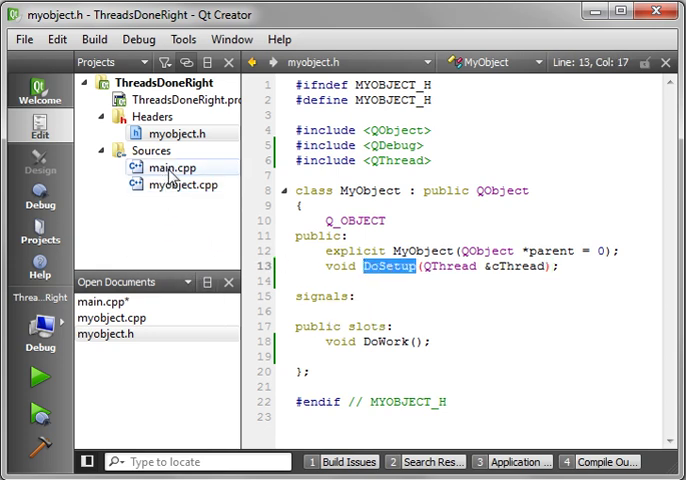
click(160, 168)
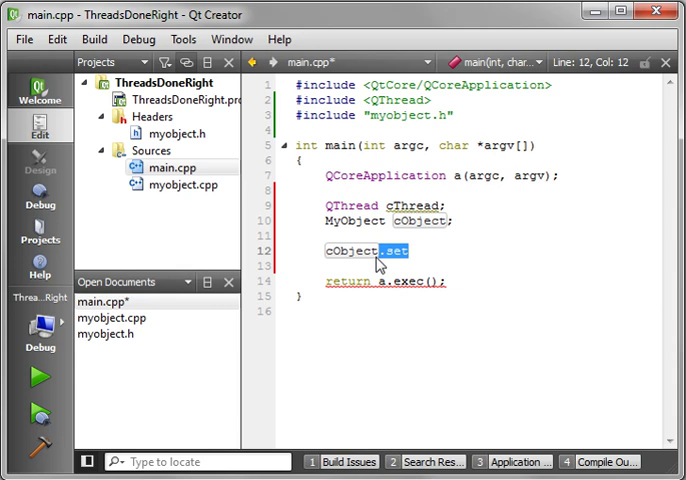
text(DoSetup();)
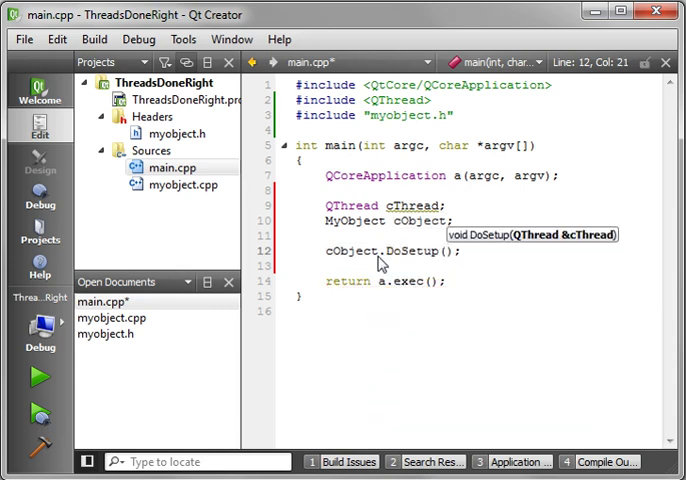
text(cThread)
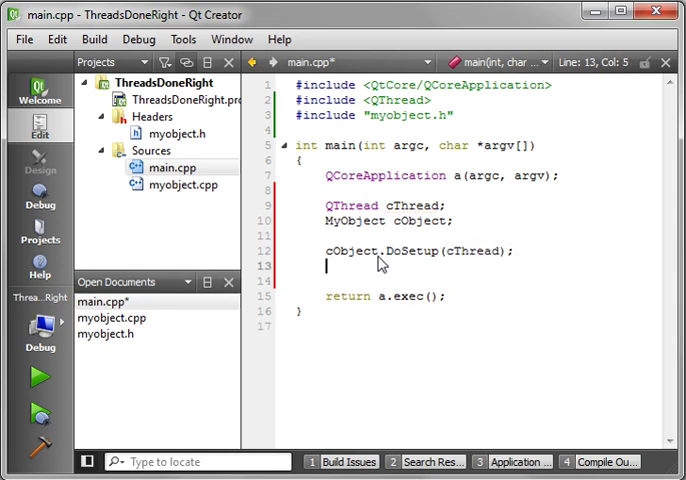
Call cObject.moveToThread(&cThread) and begin cThread.start().
text(ce)
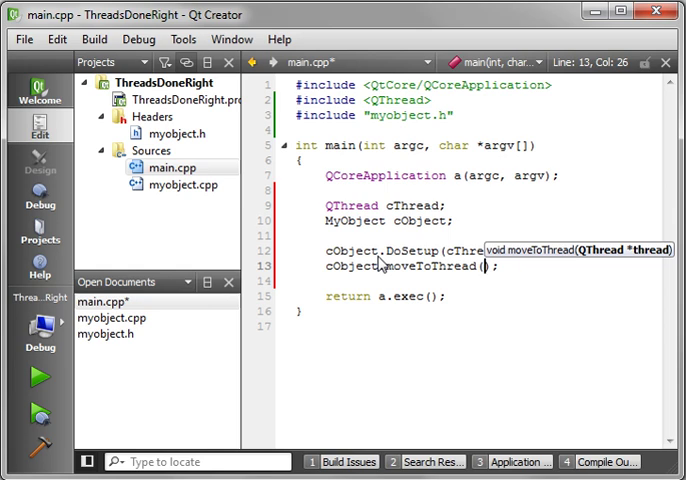
text(&)
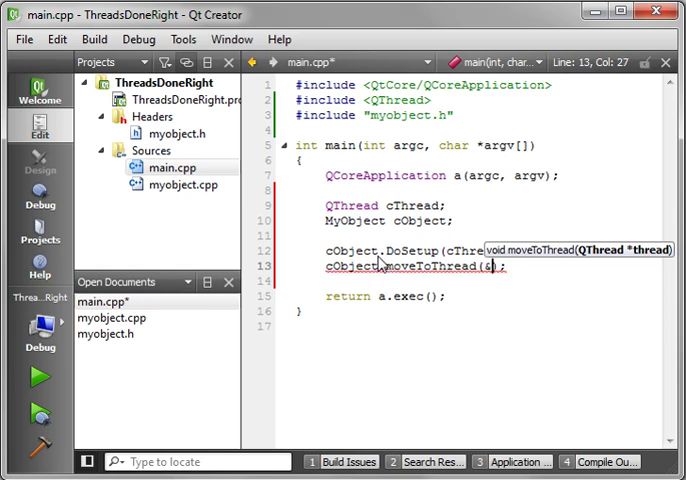
text(cThread)
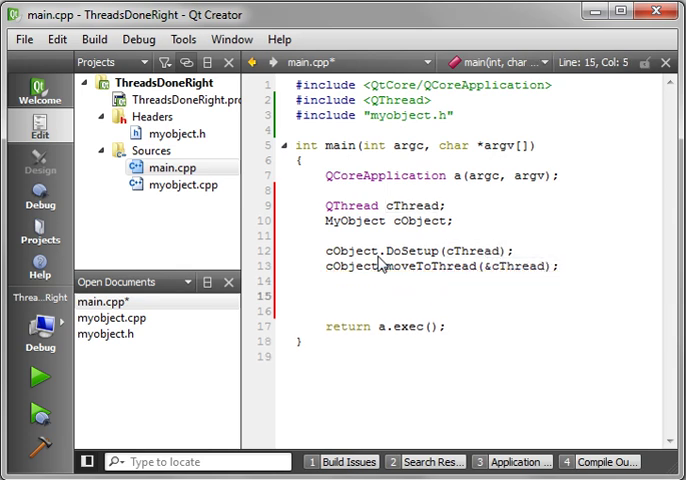
text(cThread)
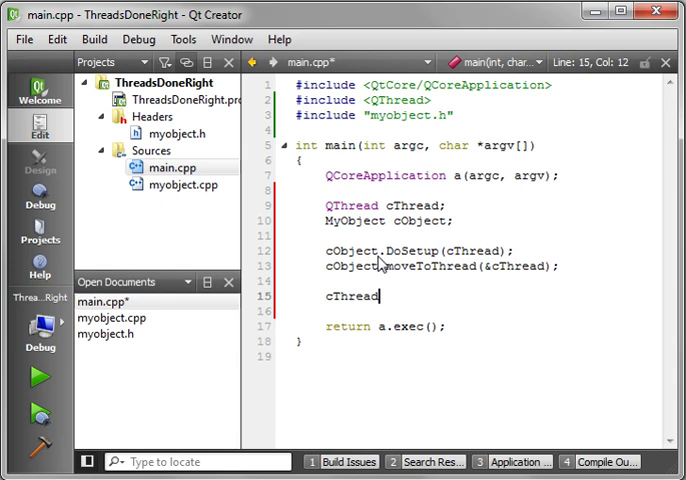
text(.start();)
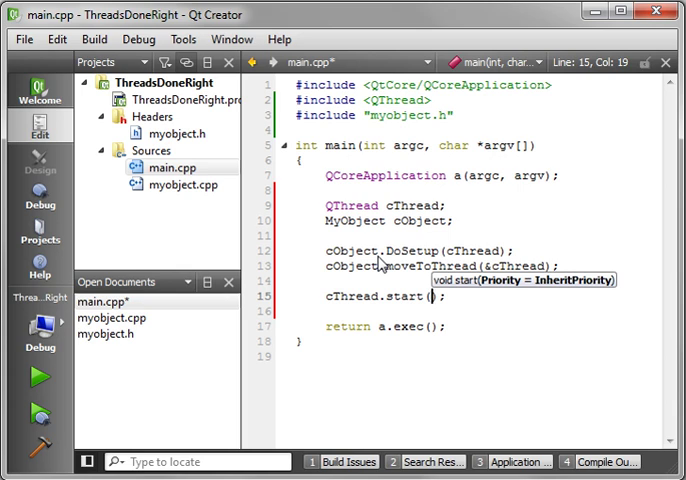
mouse_move(518, 180)
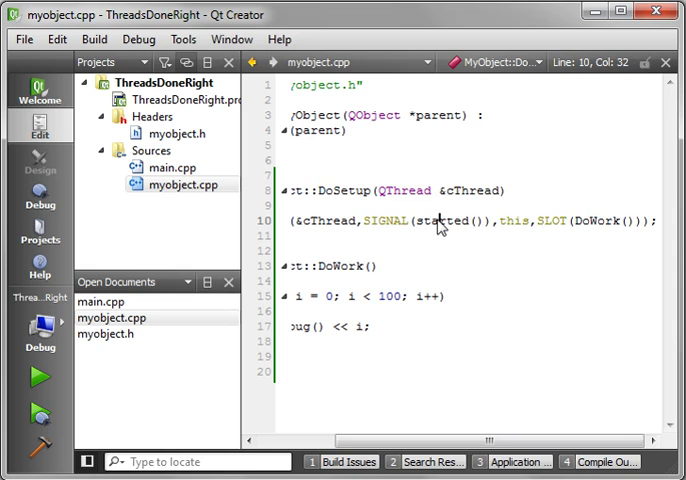
double_click(438, 220)
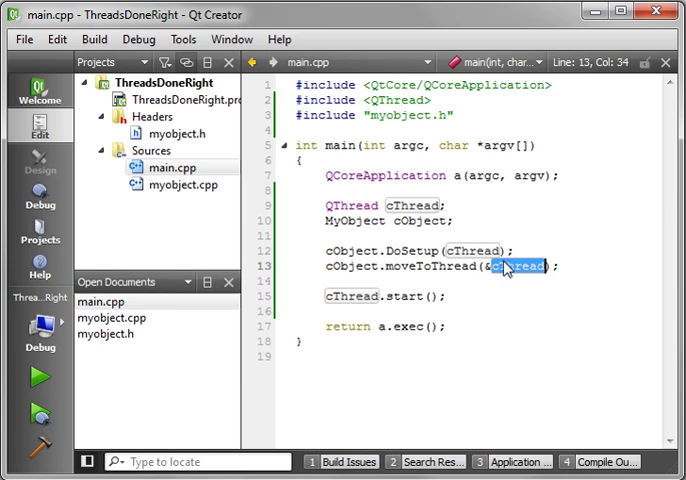
mouse_move(518, 266)
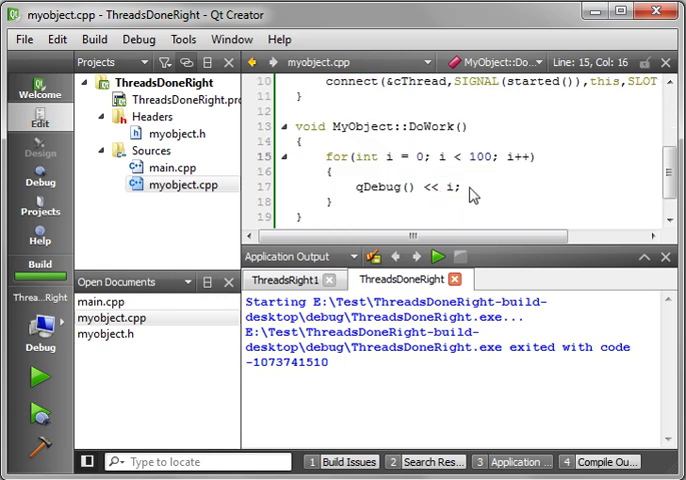
Hide the Application Output pane and reopen main.cpp from the Projects tree.
text(ms)
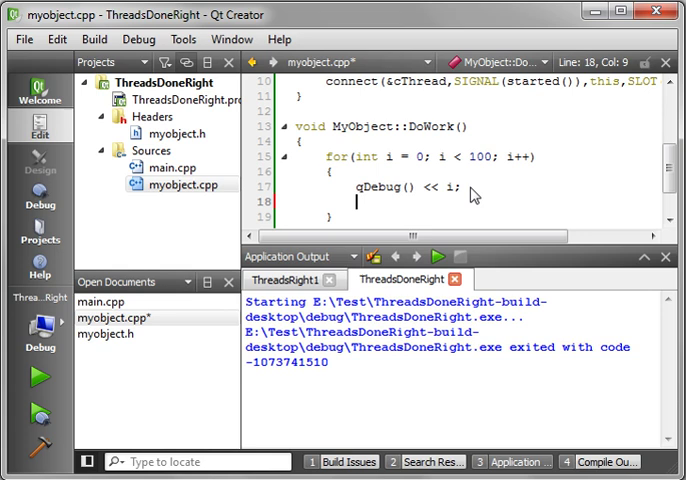
mouse_move(630, 162)
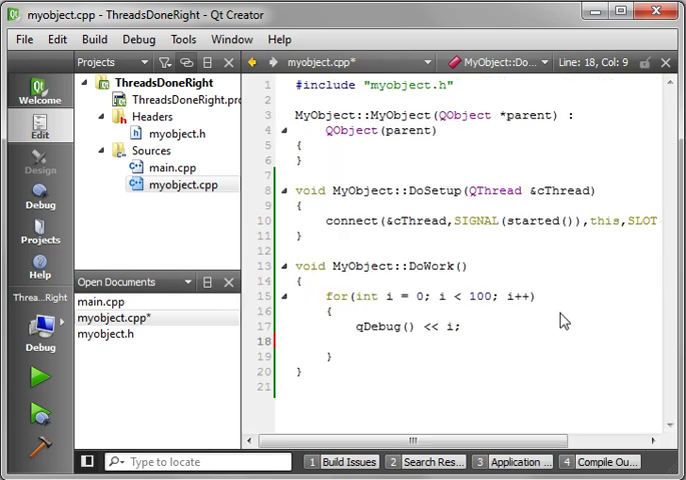
double_click(560, 190)
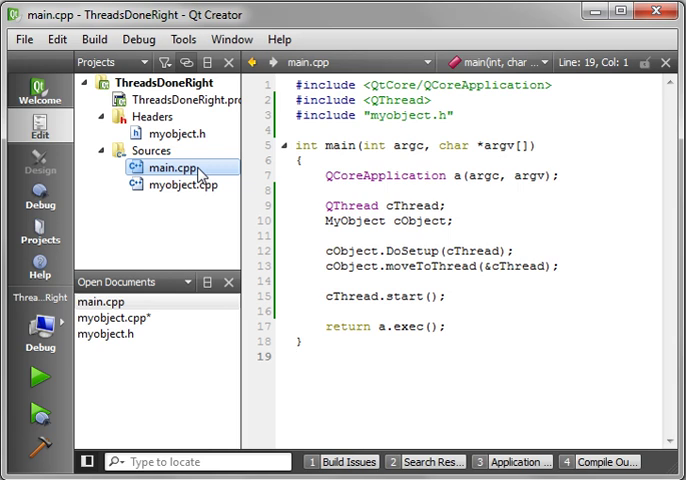
click(296, 356)
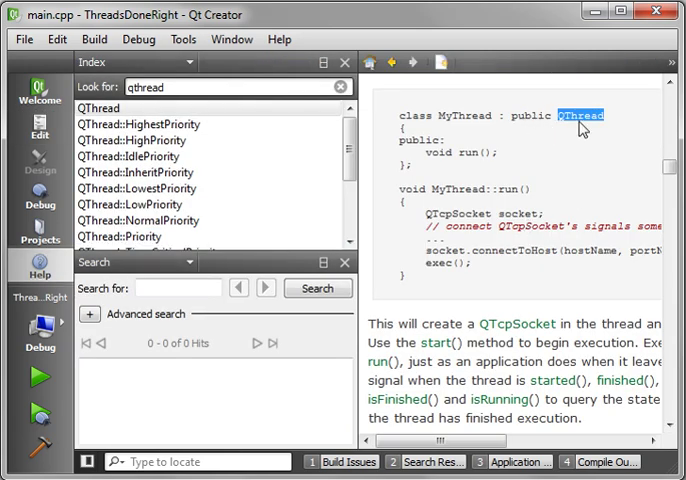
mouse_move(532, 204)
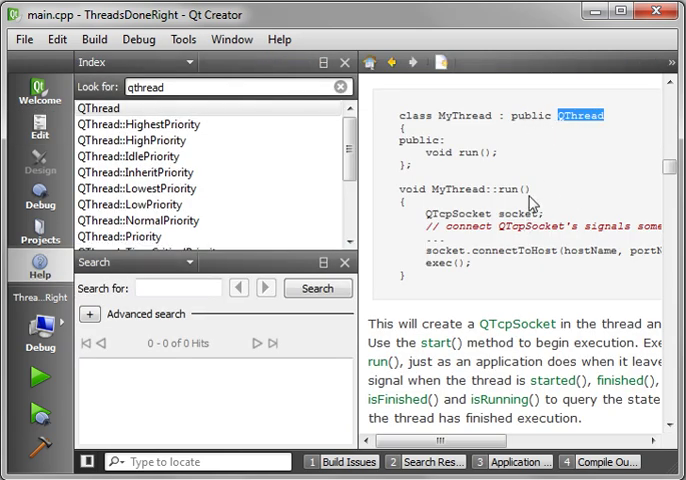
mouse_move(450, 140)
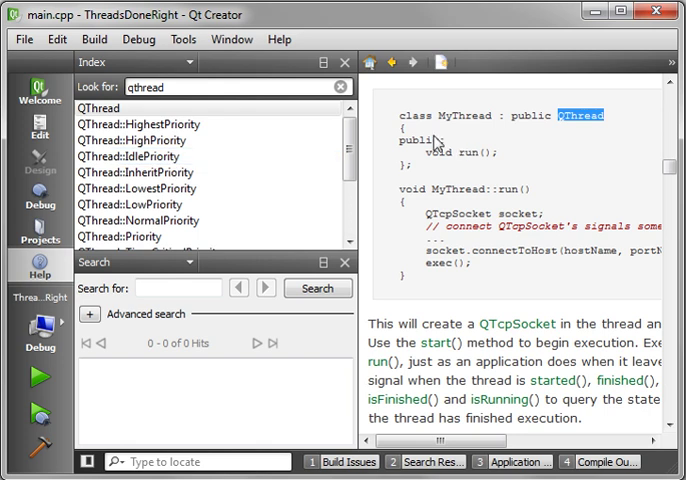